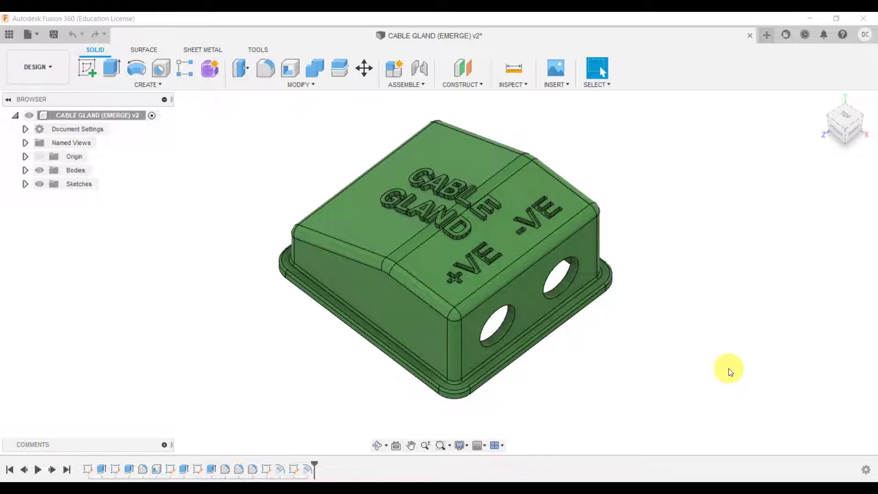
mouse_move(518, 231)
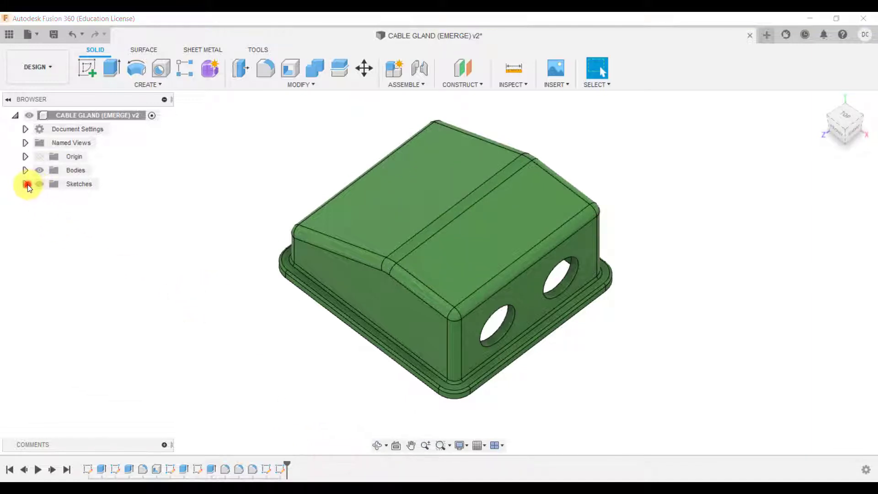
Expand the browser's Sketches folder and make the +VE/-VE text sketch visible.
click(25, 185)
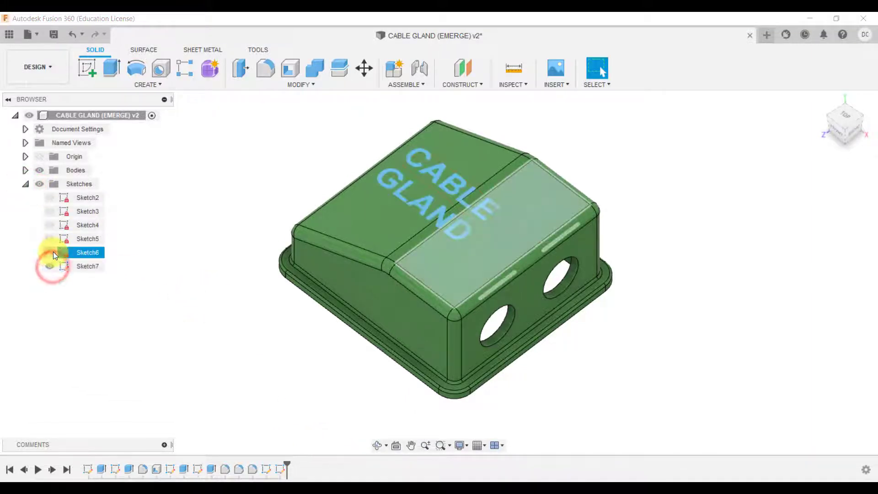
click(49, 266)
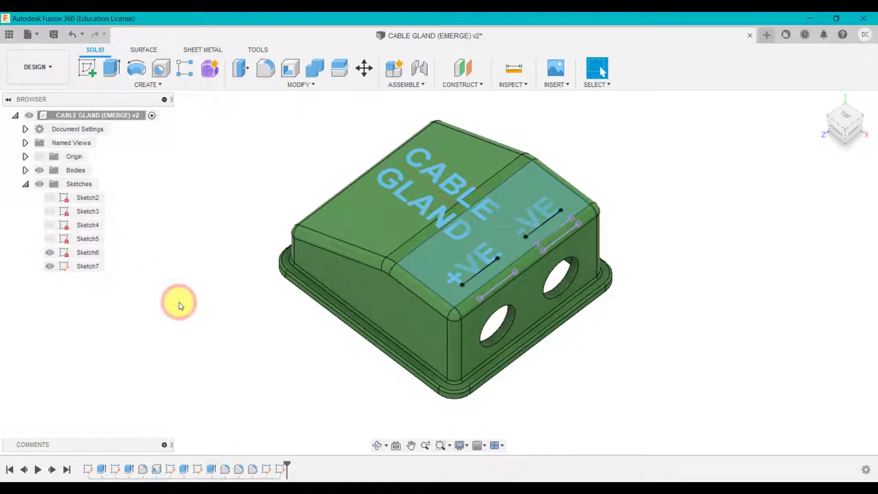
mouse_move(166, 327)
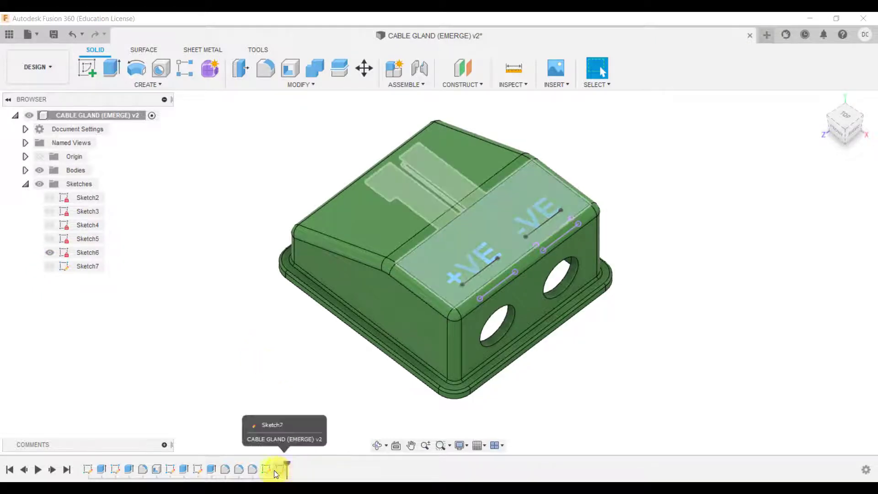
right_click(87, 252)
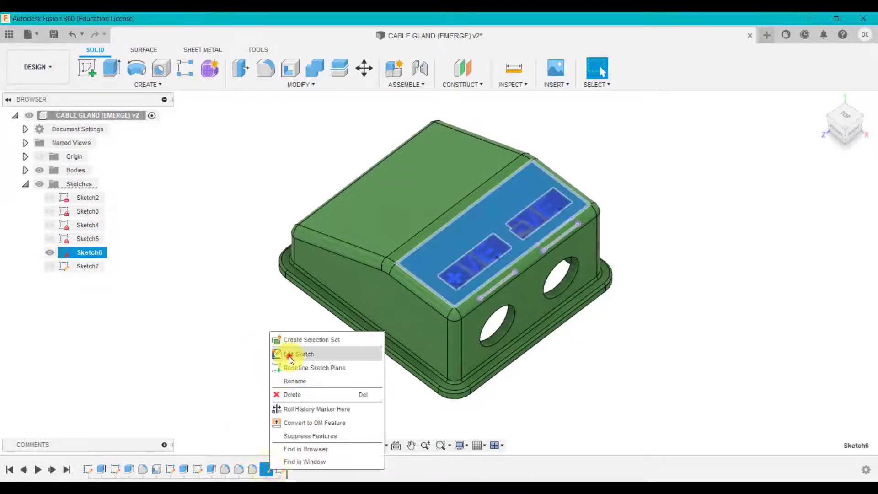
click(299, 353)
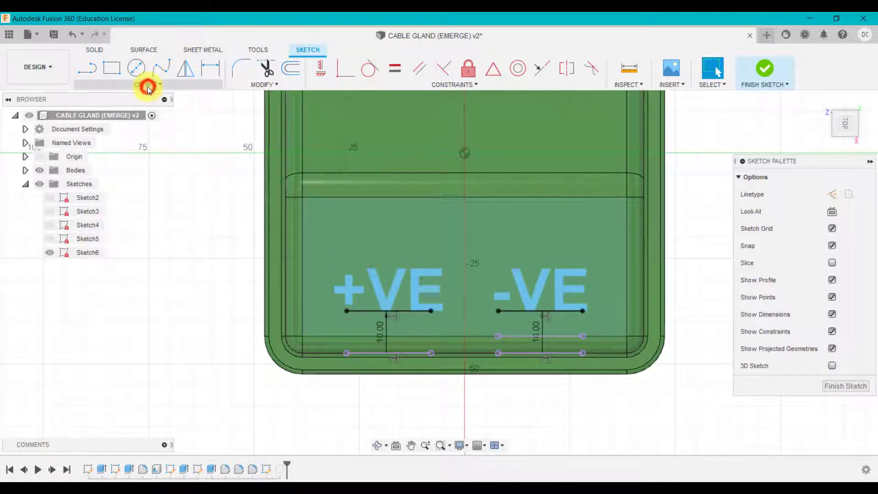
click(146, 85)
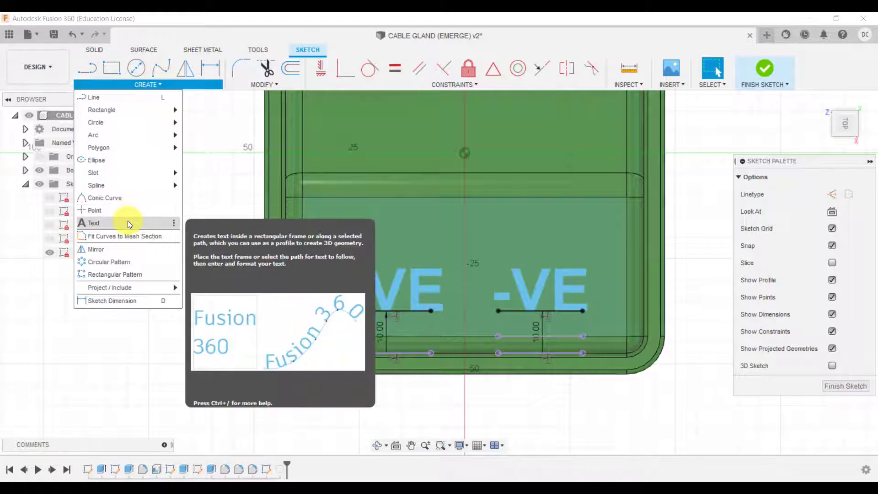
mouse_move(372, 302)
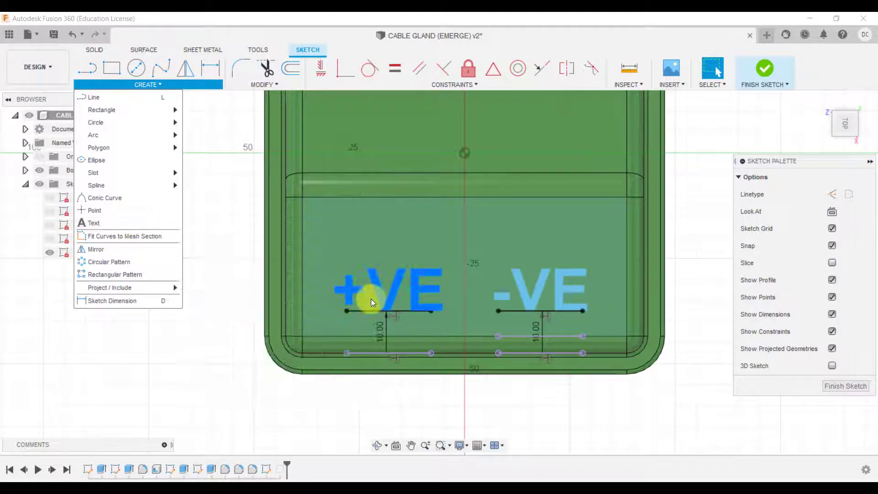
click(216, 330)
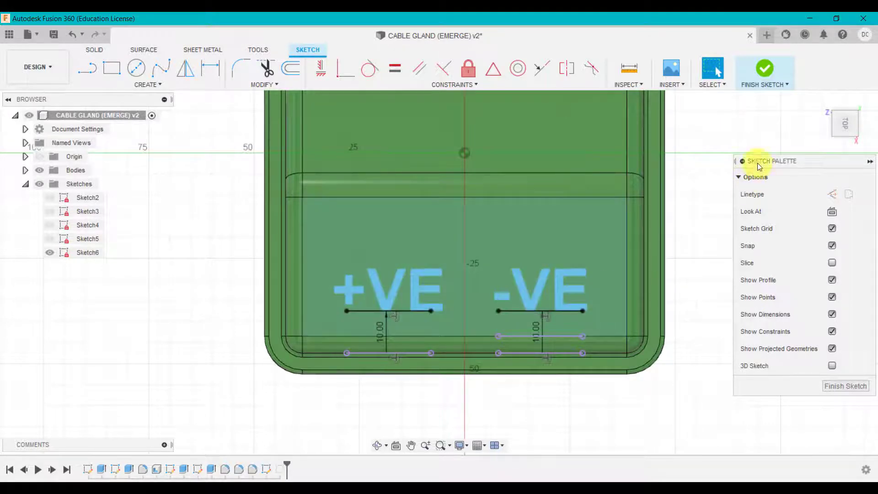
click(765, 70)
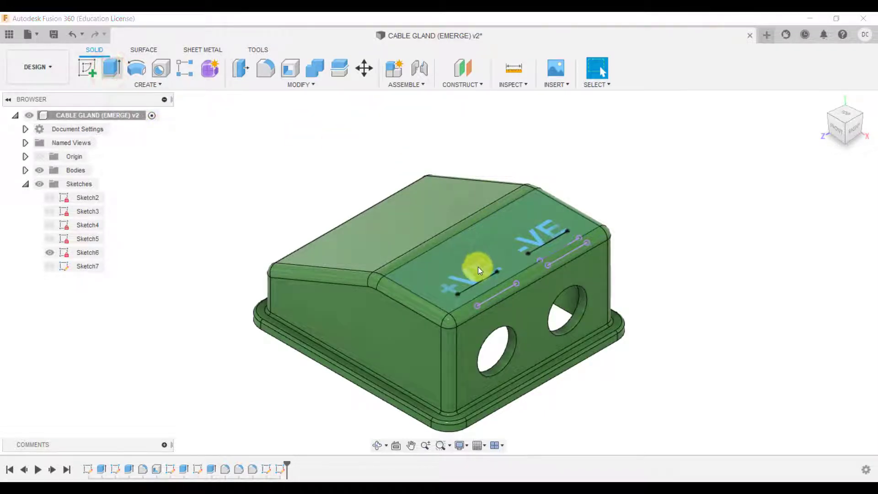
click(112, 69)
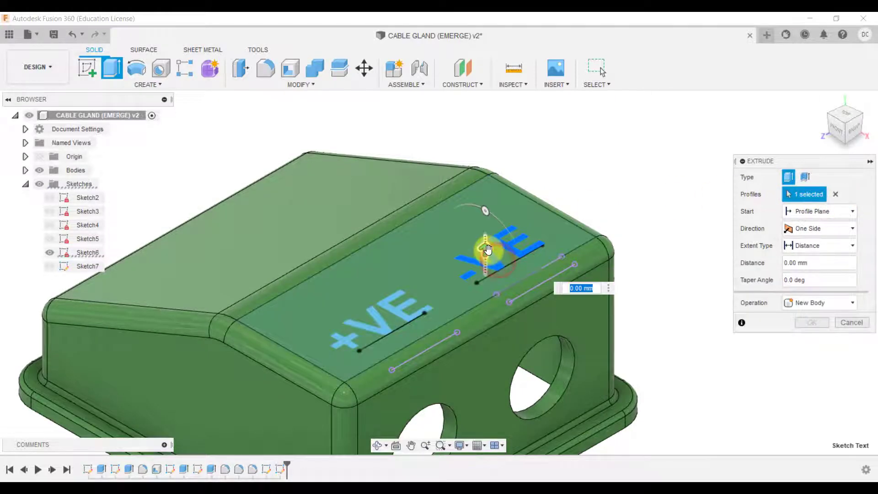
drag(487, 249, 486, 232)
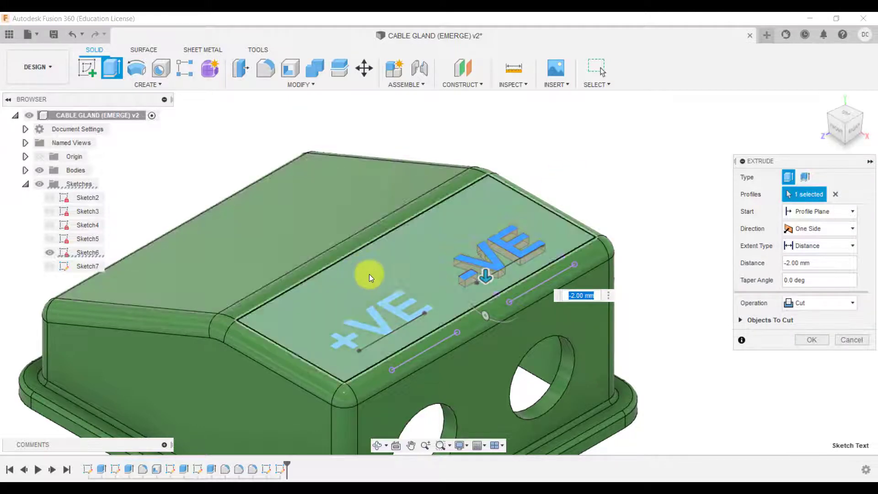
mouse_move(483, 256)
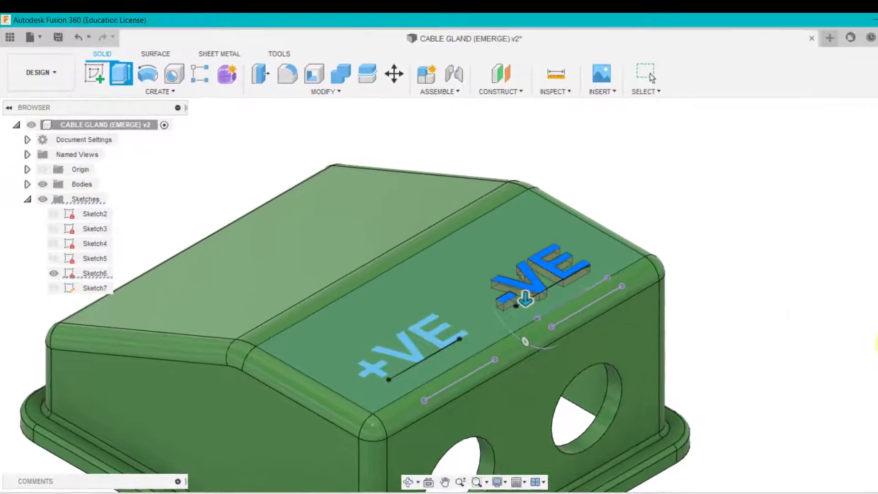
click(160, 92)
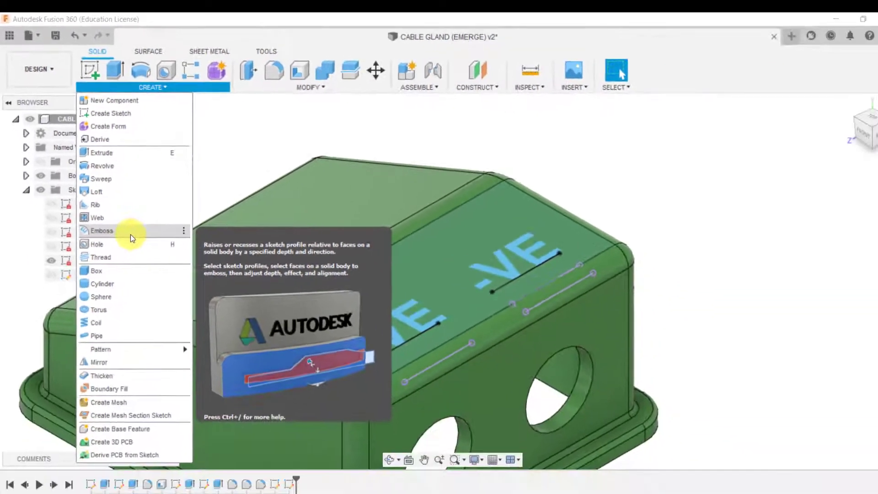
Start an emboss with the +VE and -VE text profiles selected, then activate face selection.
click(102, 230)
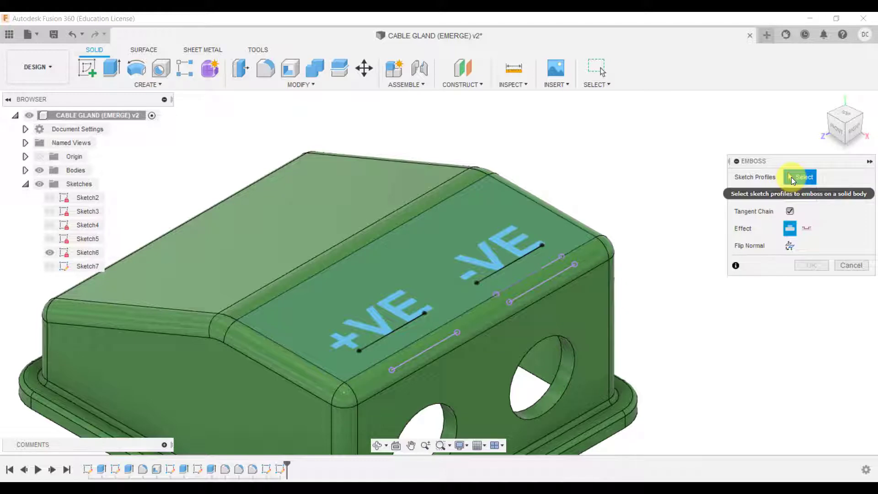
click(802, 176)
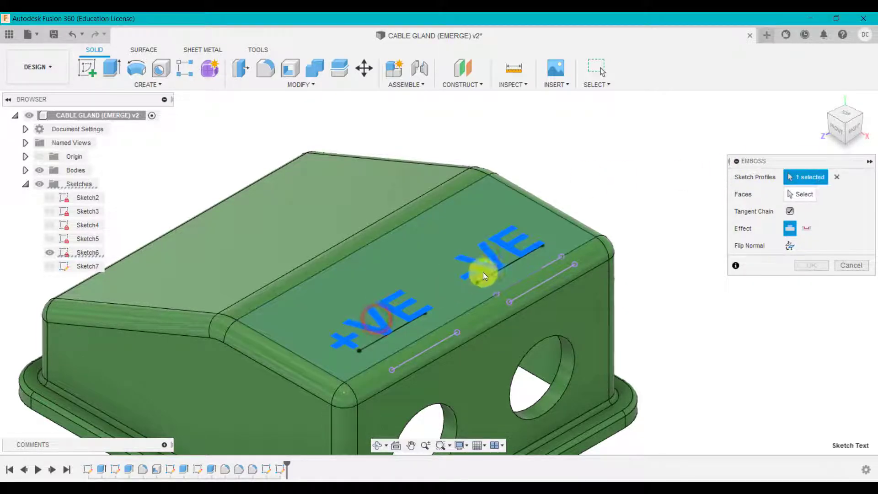
click(493, 269)
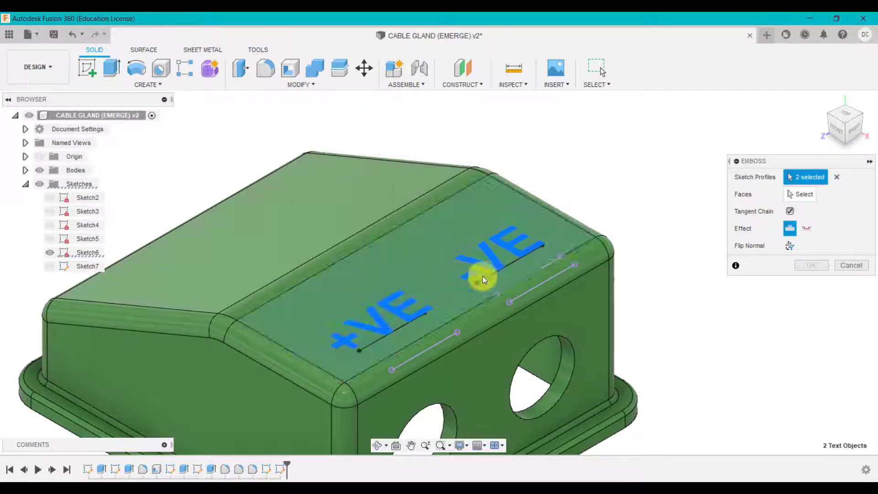
mouse_move(803, 194)
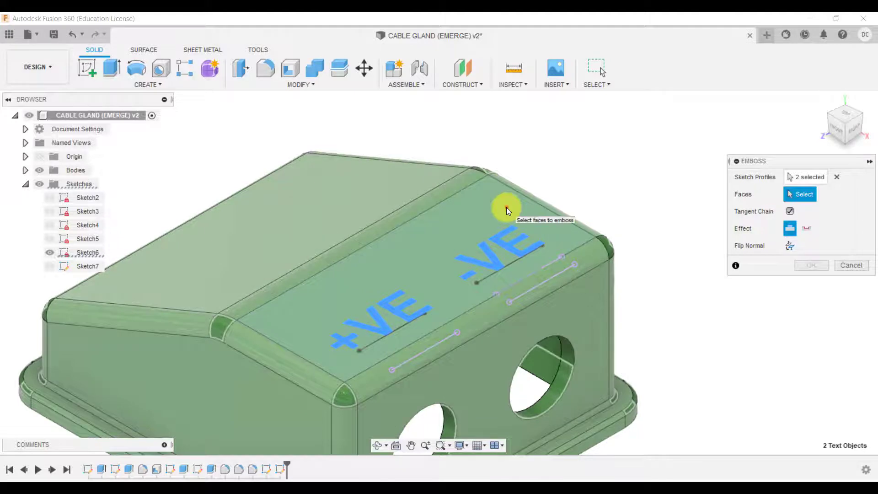
click(504, 210)
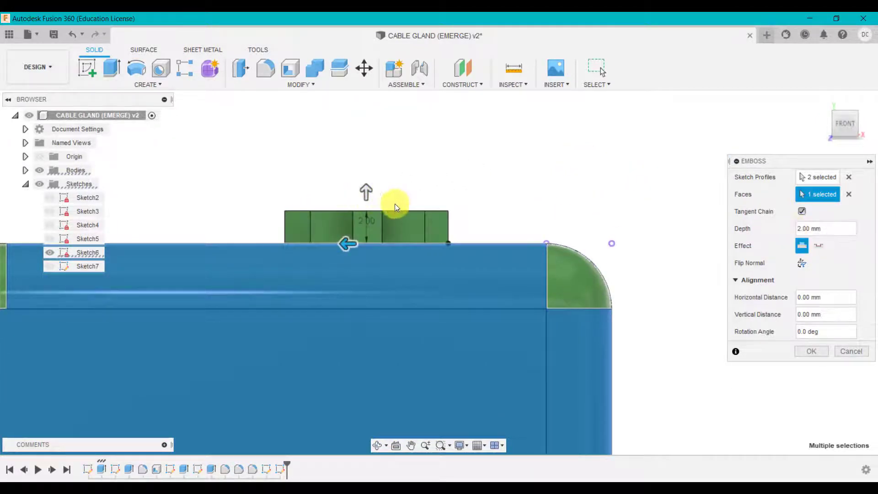
Deboss the +VE/-VE lettering 2 mm into the top face, shifted sideways, and confirm.
drag(366, 192, 366, 112)
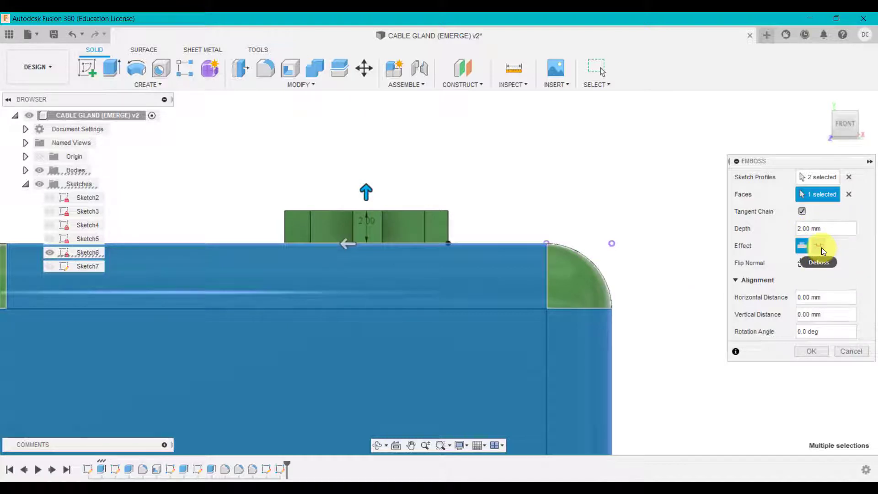
click(818, 246)
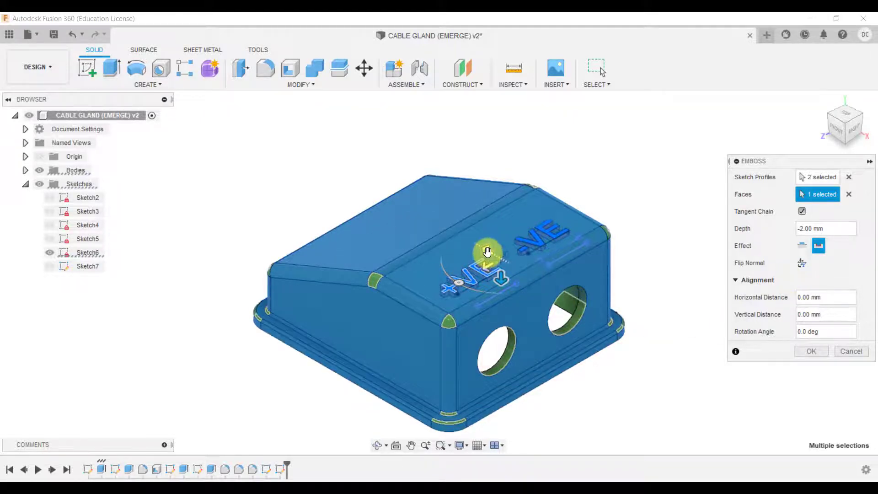
drag(487, 252, 464, 246)
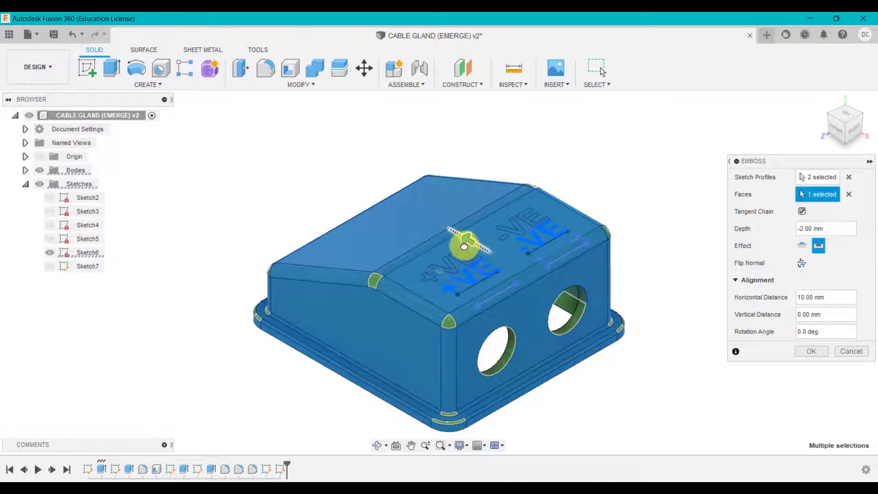
click(823, 331)
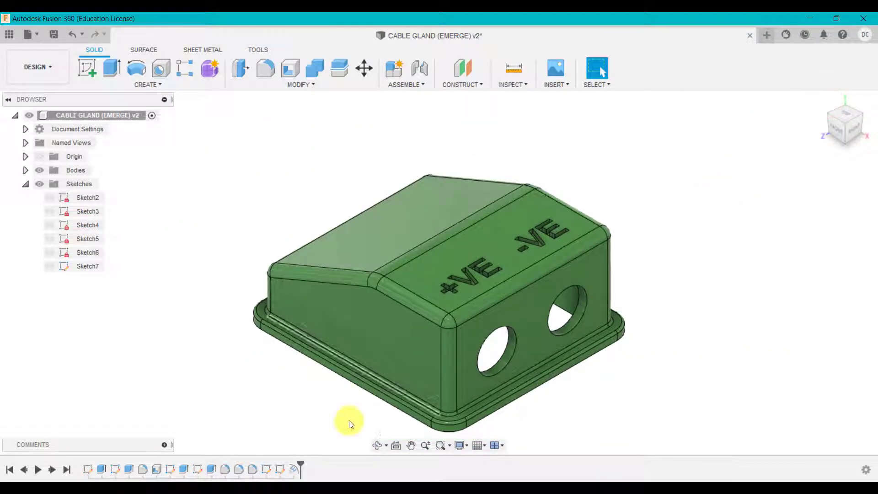
Show the CABLE GLAND text sketch (Sketch7) over the angled top face.
click(88, 266)
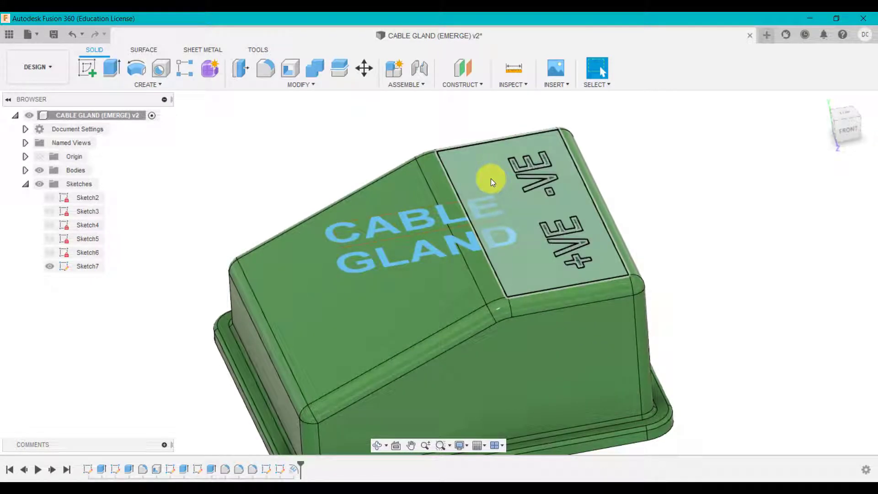
click(147, 84)
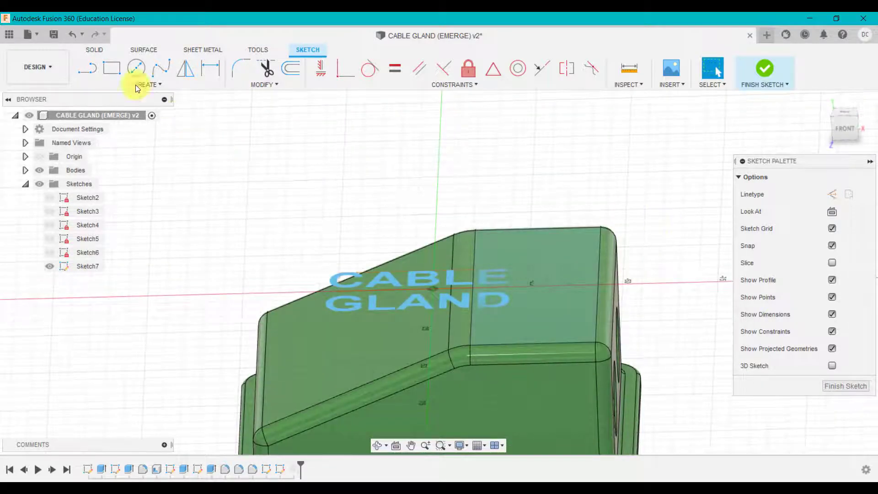
Emboss the CABLE GLAND text profile onto the gland's angled face.
click(147, 72)
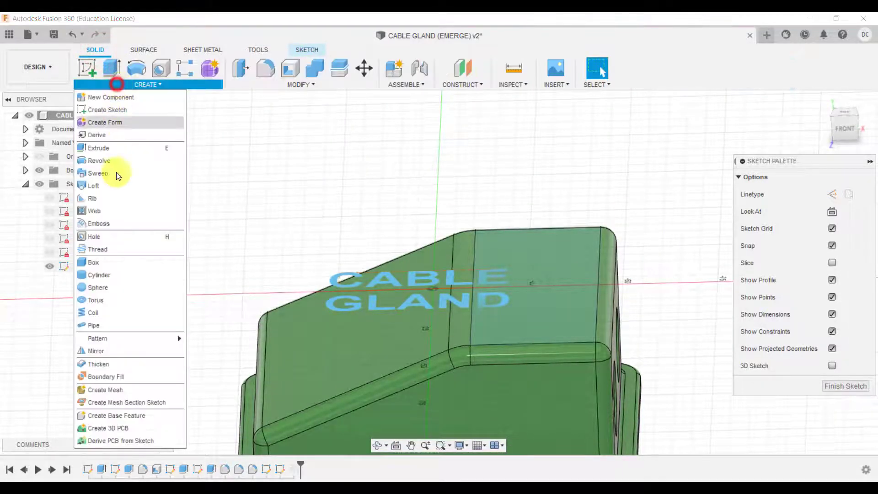
click(99, 222)
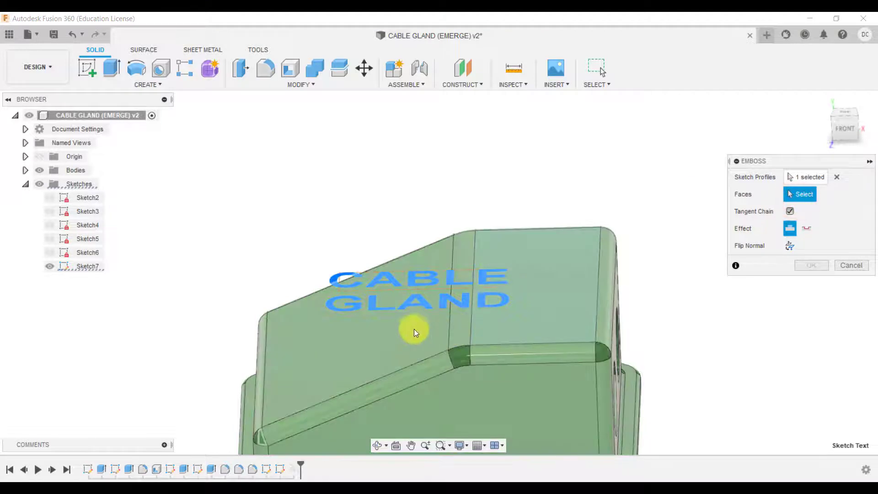
click(414, 330)
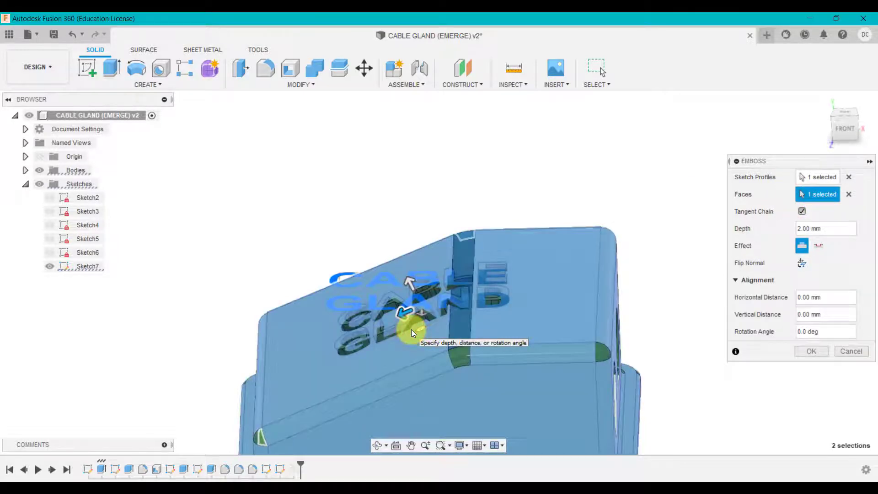
Slide the CABLE GLAND text 2 mm sideways and switch it to a -2 mm deboss.
drag(412, 333, 425, 176)
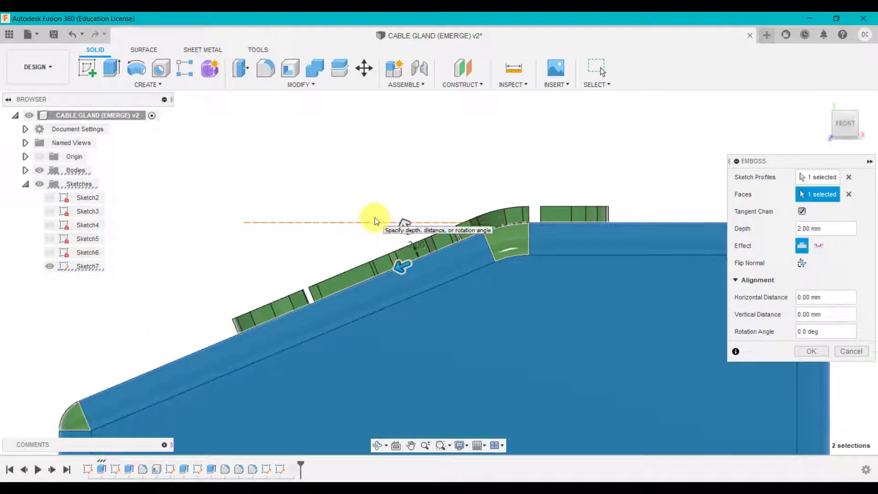
mouse_move(379, 244)
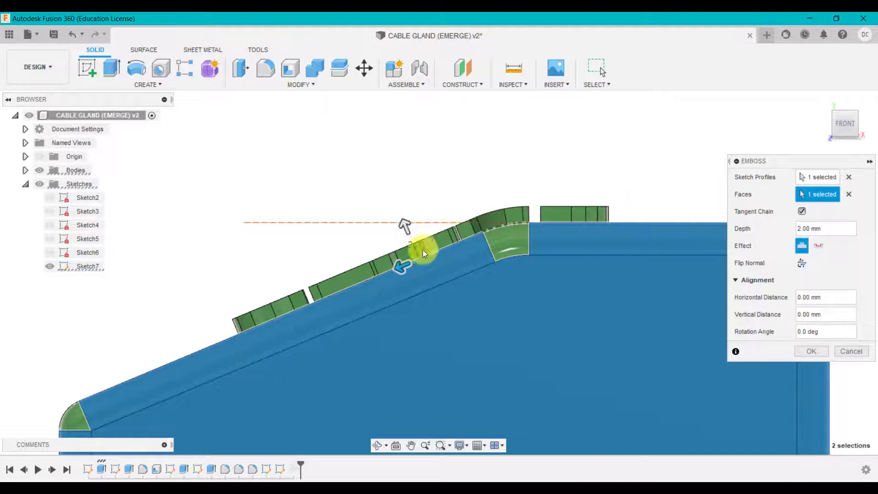
drag(423, 254, 448, 247)
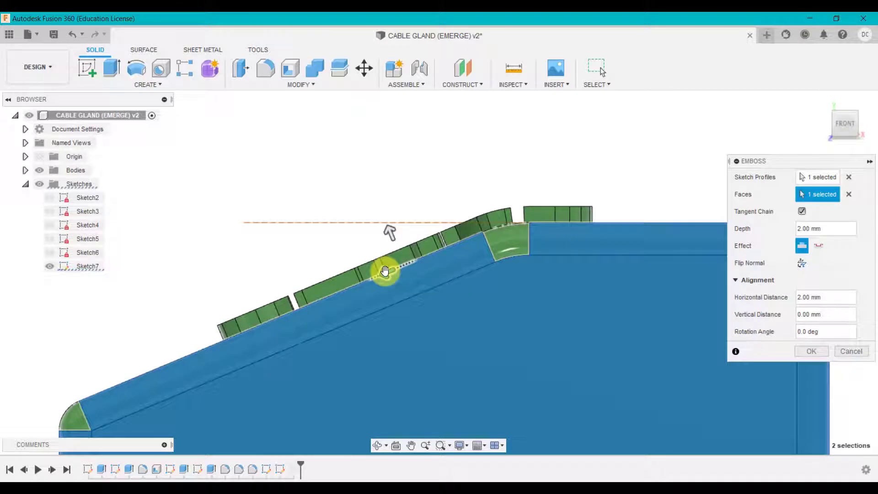
drag(385, 271, 366, 281)
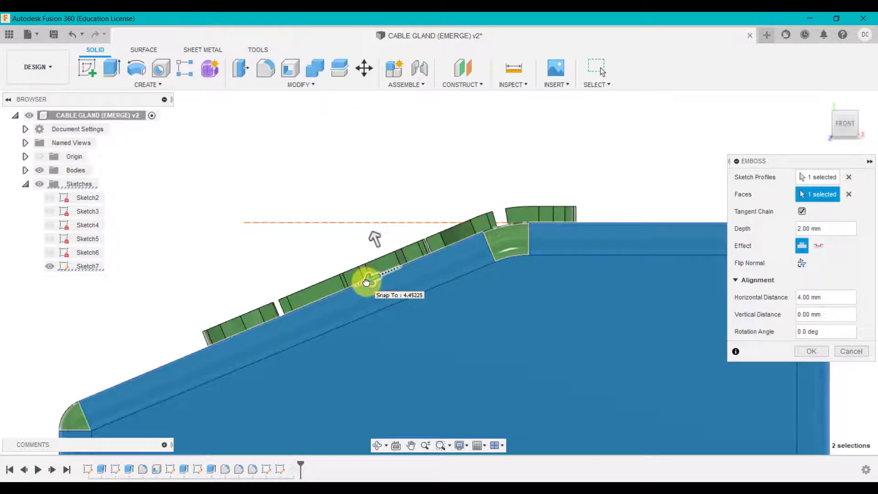
mouse_move(538, 222)
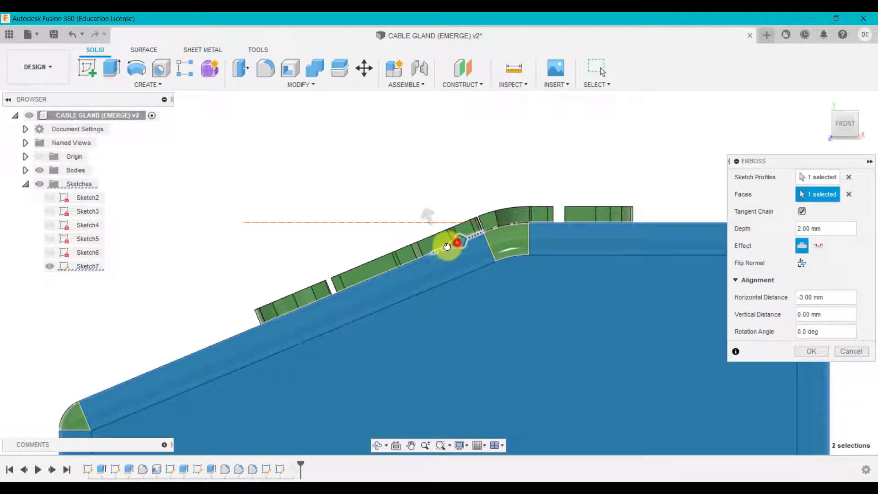
click(818, 245)
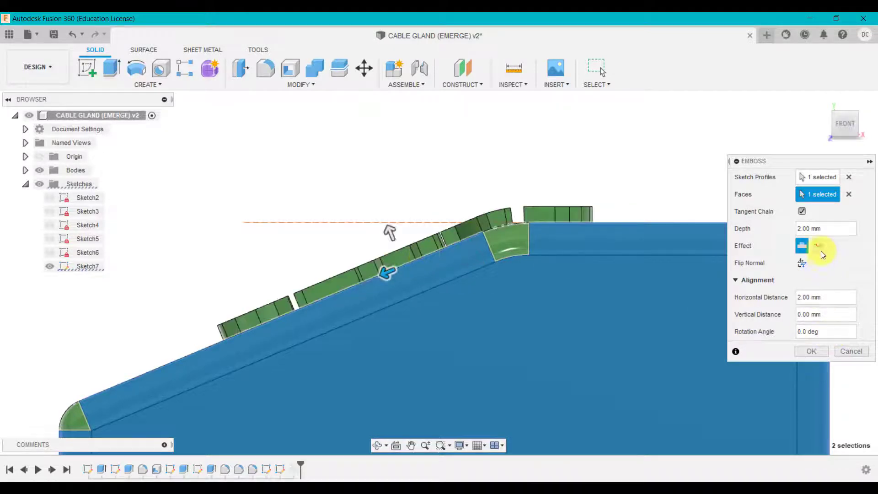
click(818, 246)
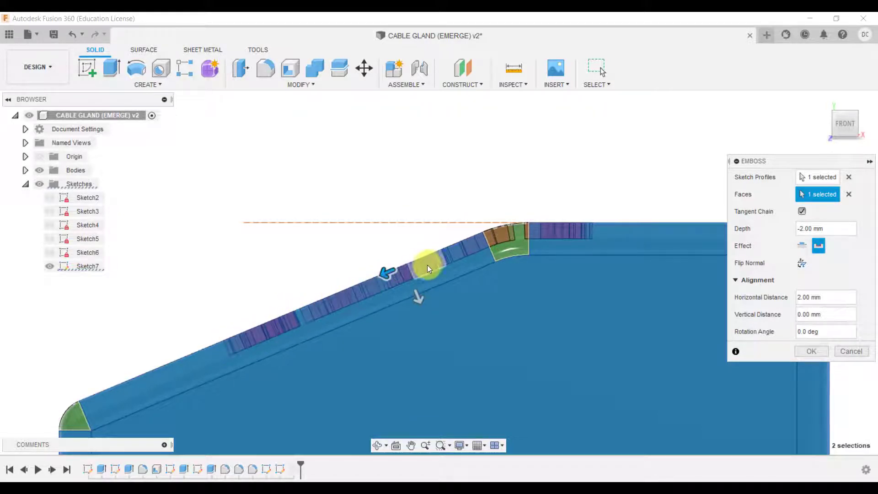
mouse_move(483, 250)
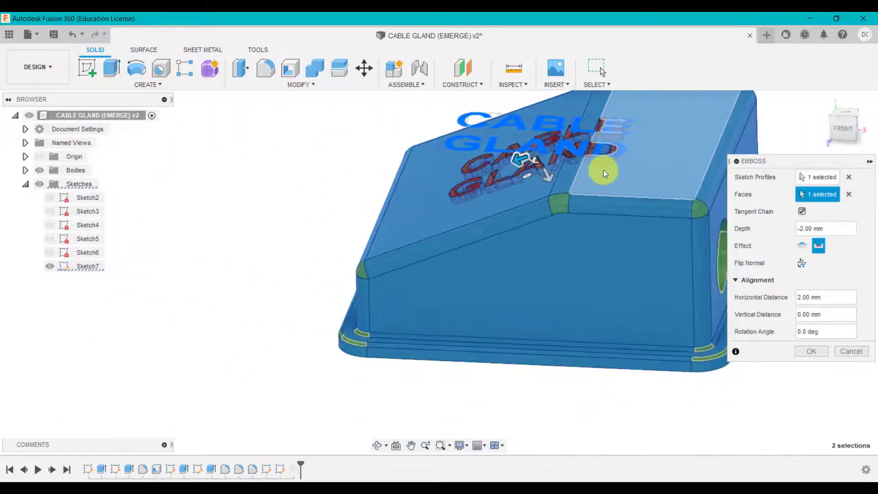
Set the text rotation angle to 0 and slide it to about 9 mm horizontal distance.
drag(604, 174, 473, 235)
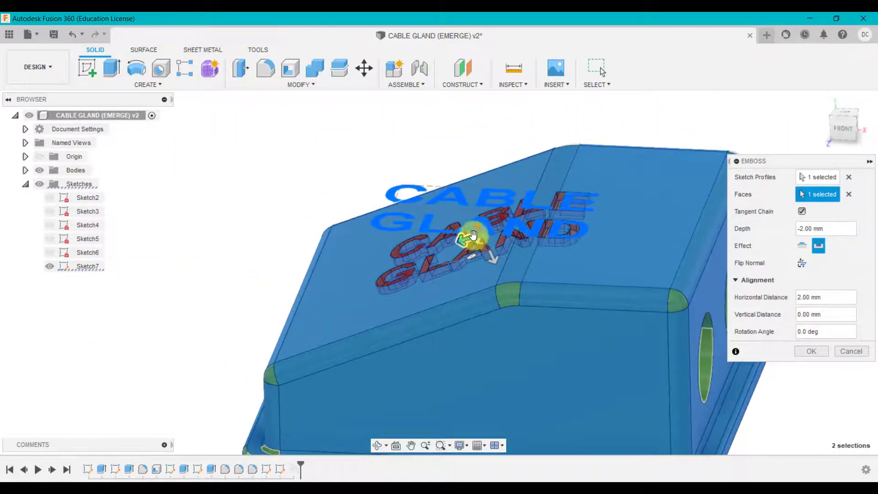
drag(474, 235, 407, 261)
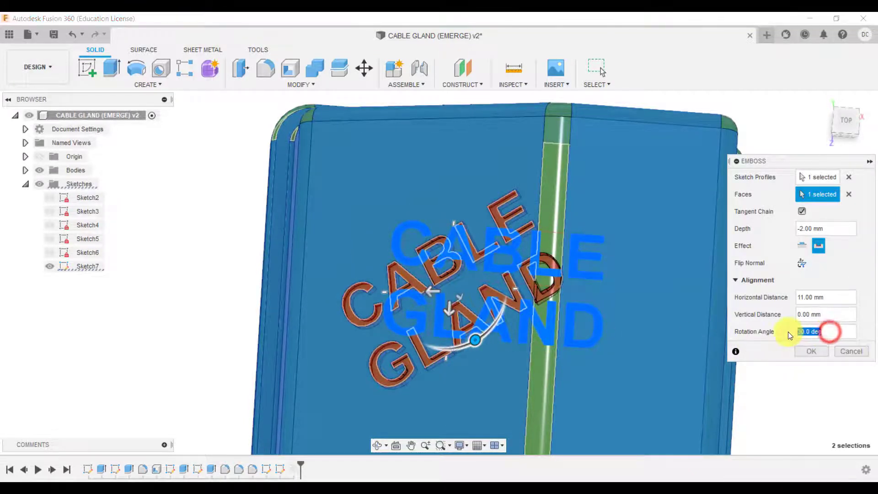
text(0)
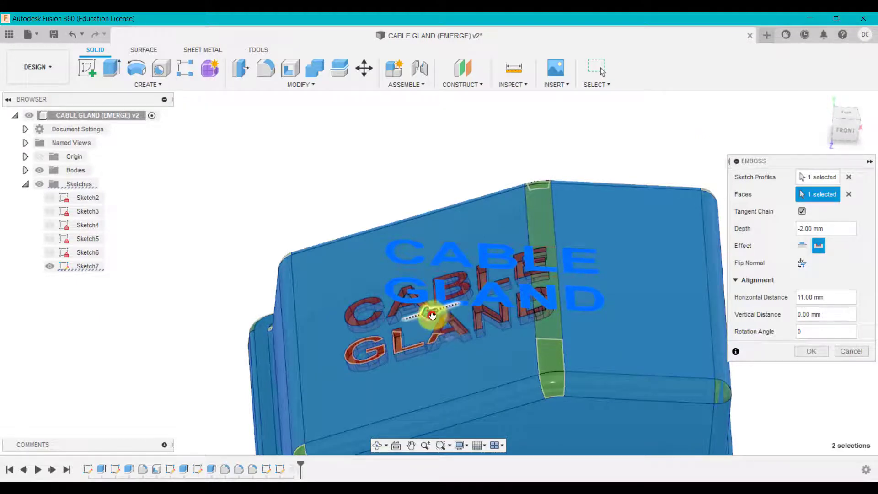
drag(432, 315, 439, 314)
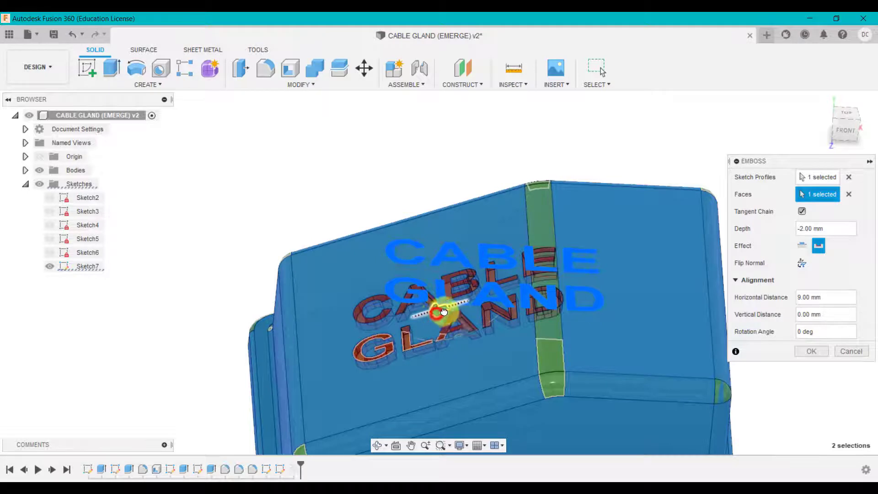
drag(442, 313, 551, 294)
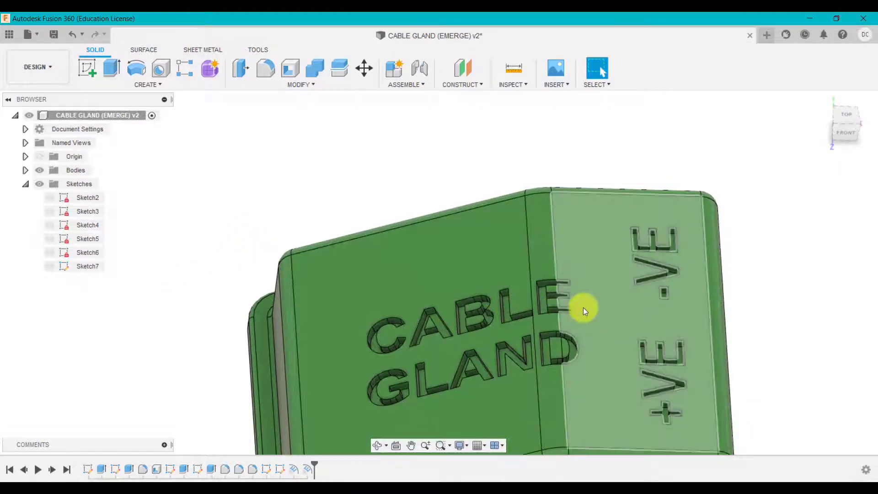
mouse_move(605, 309)
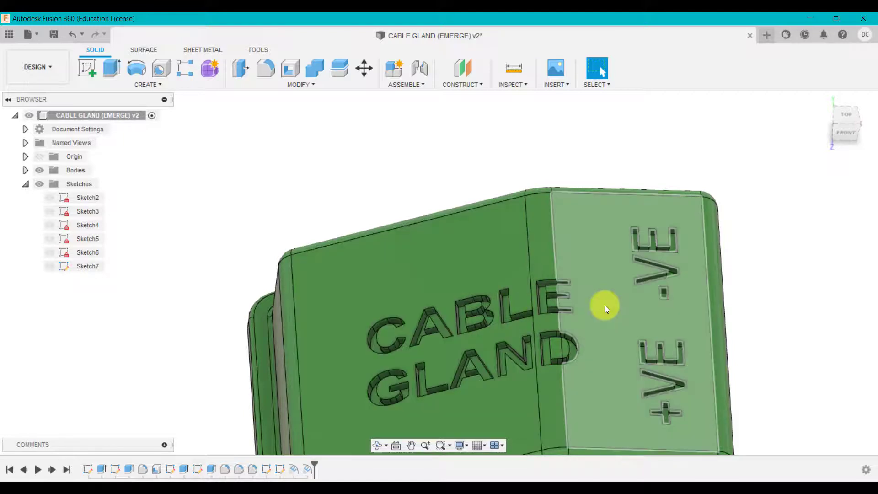
Edit the CABLE GLAND emboss feature, switching Effect to raised Emboss.
right_click(307, 469)
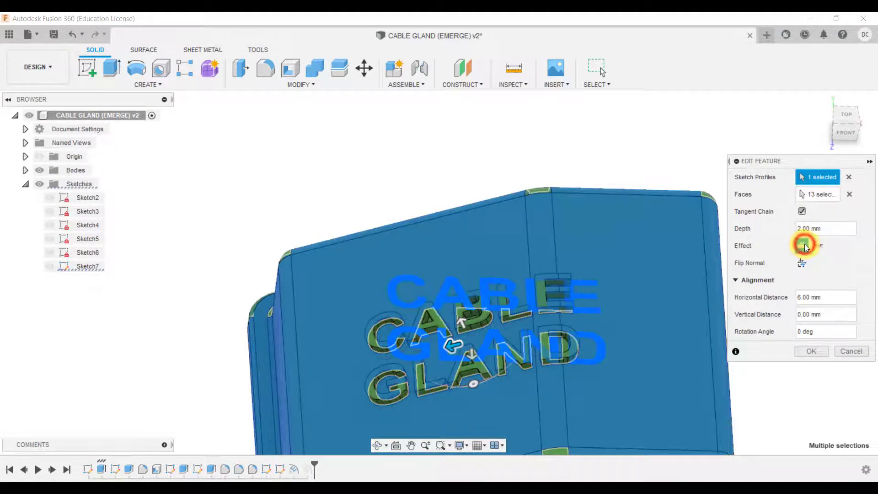
click(803, 245)
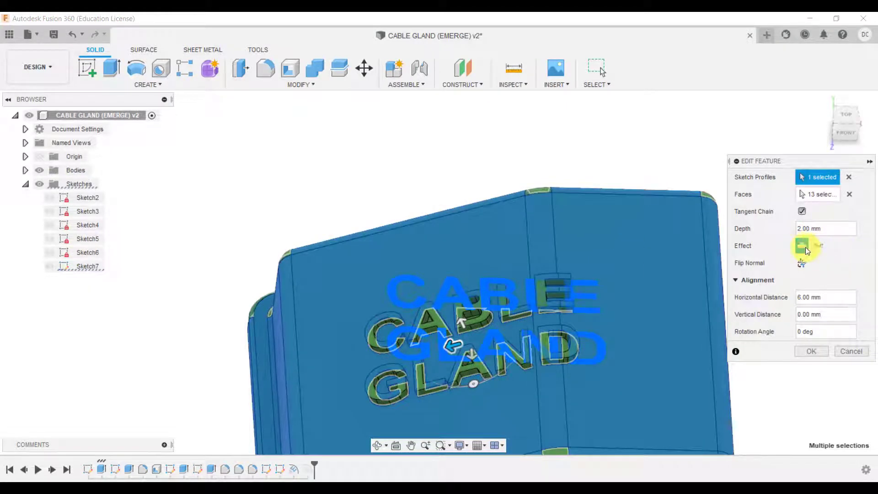
click(811, 351)
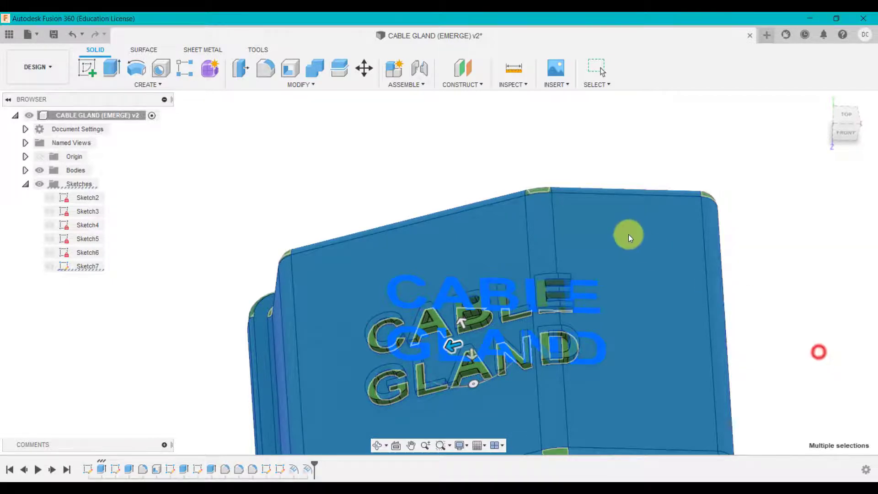
mouse_move(643, 245)
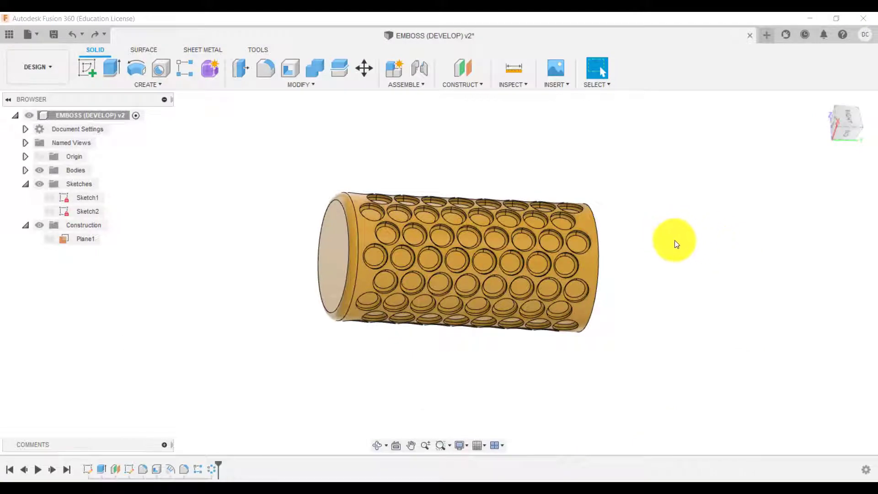
drag(675, 241, 682, 267)
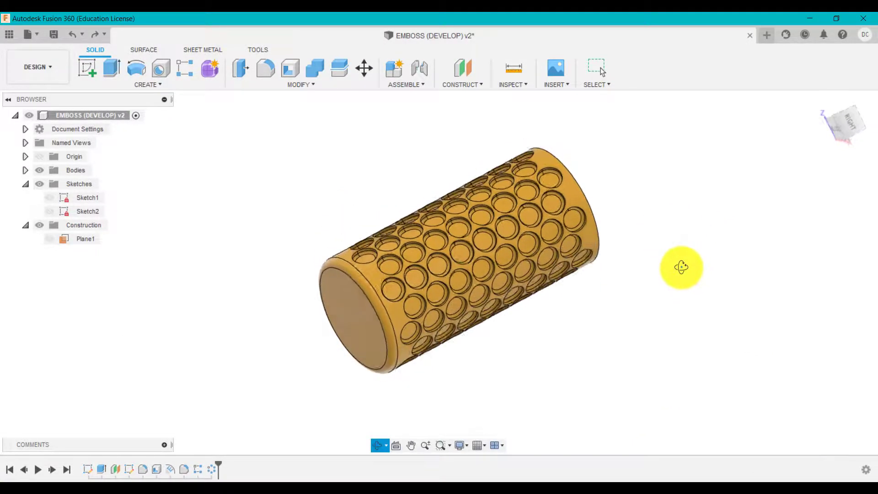
drag(681, 267, 412, 256)
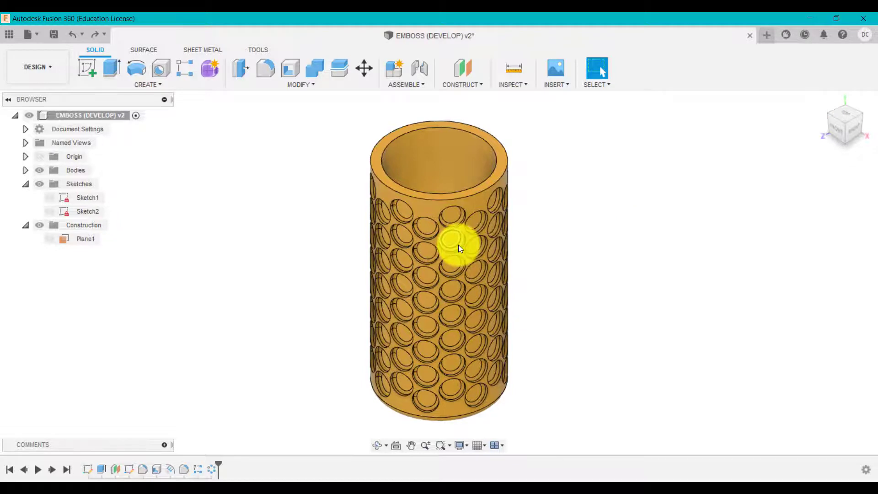
mouse_move(227, 319)
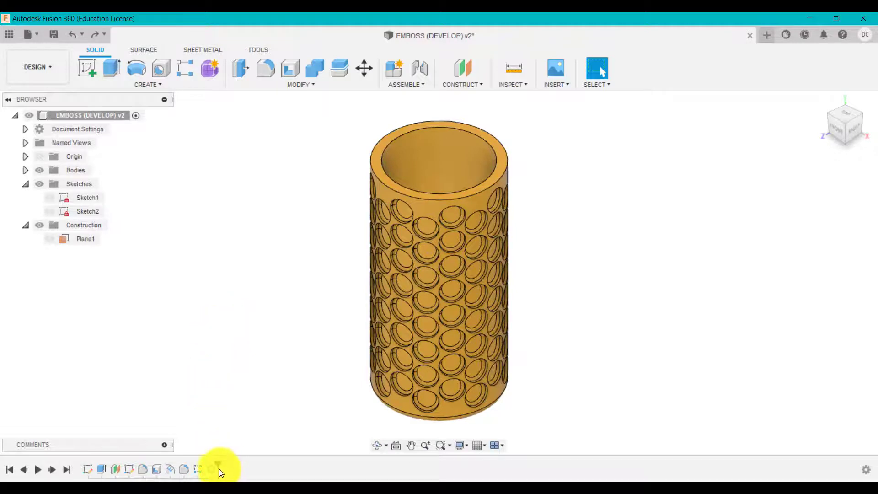
click(171, 469)
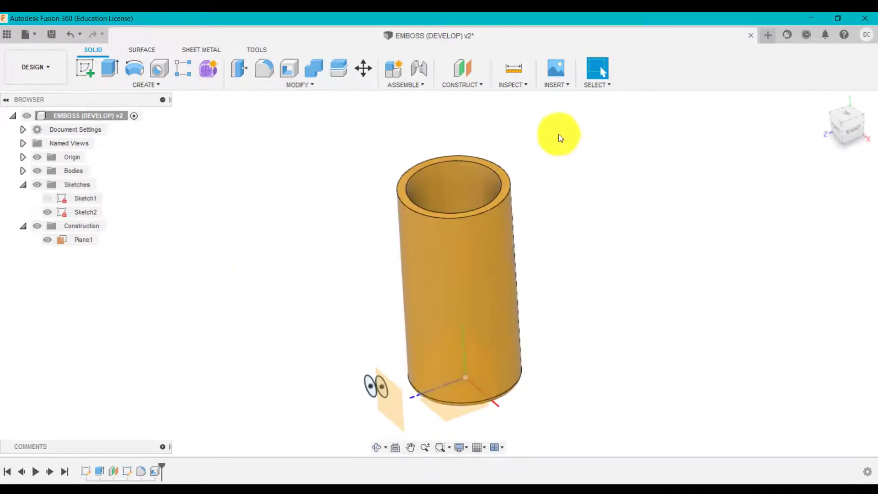
click(459, 72)
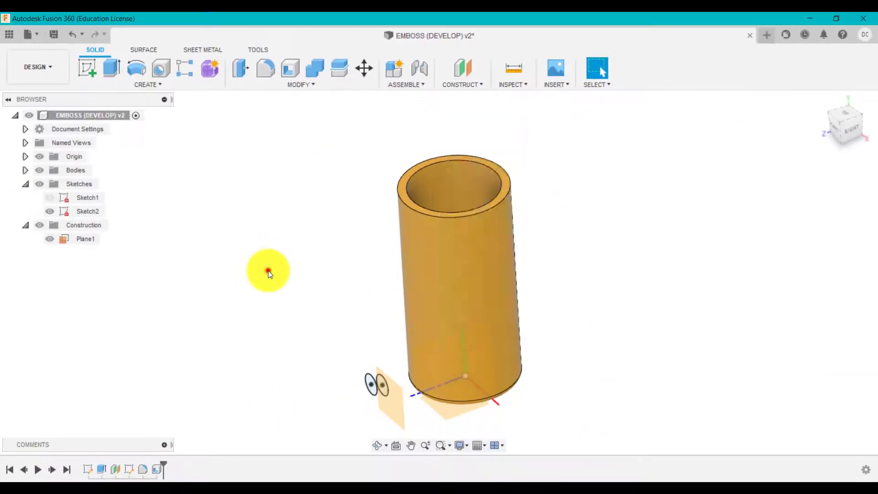
mouse_move(381, 399)
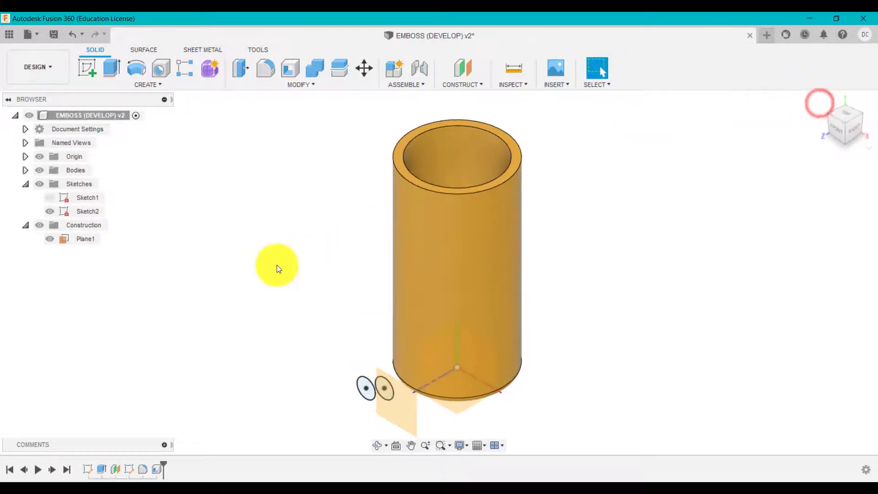
Start an emboss with Sketch2's two circle profiles on the cylinder's outer face.
click(148, 85)
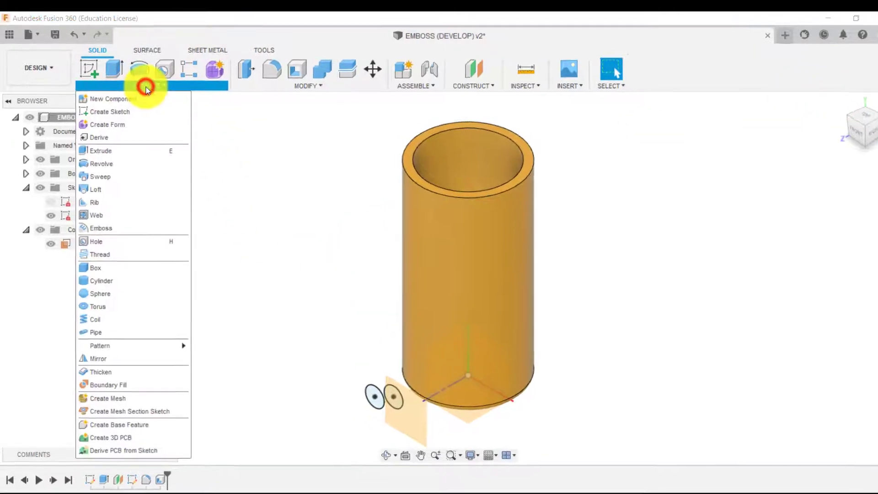
click(101, 227)
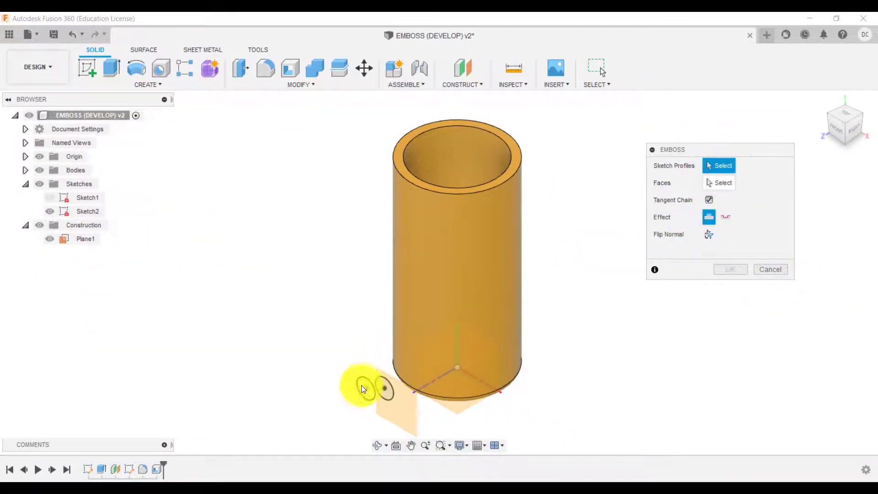
click(384, 388)
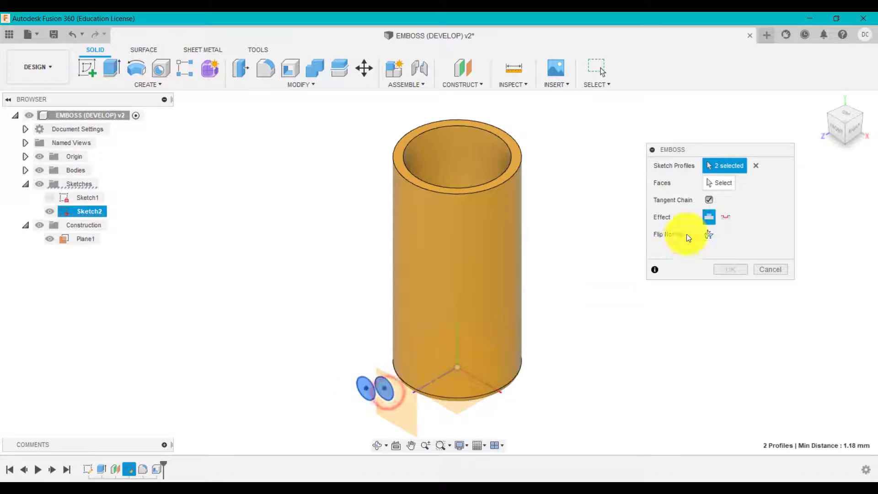
click(481, 302)
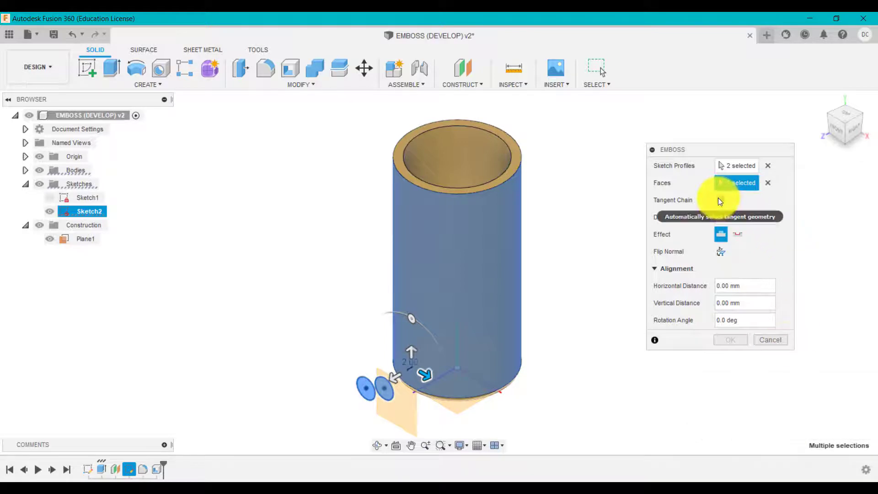
click(721, 199)
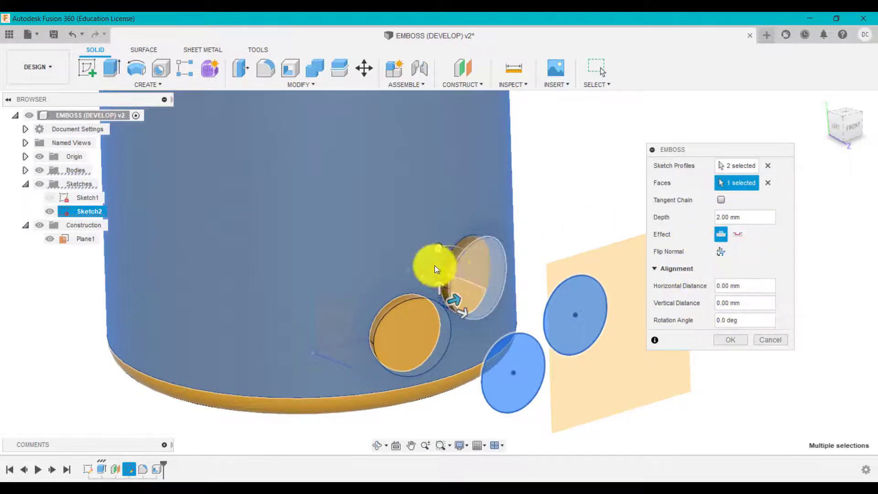
Set the circles to a -2 mm deboss, reset alignment to 0, and confirm.
click(721, 252)
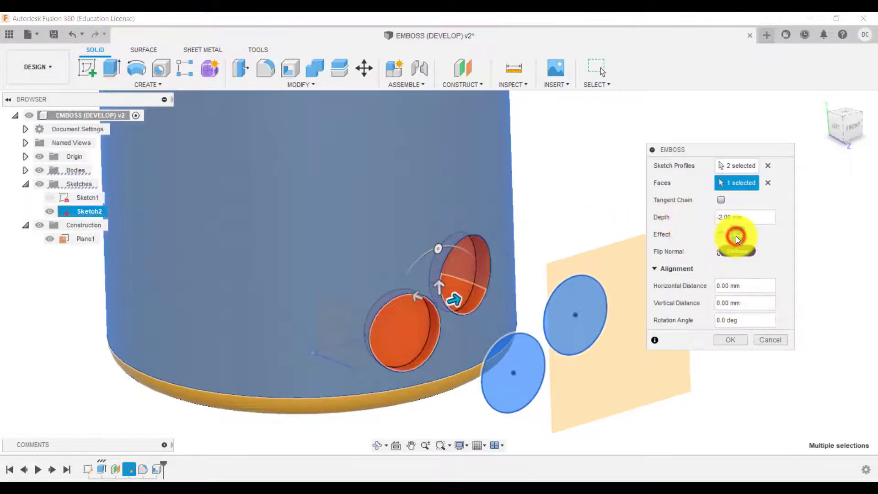
mouse_move(736, 235)
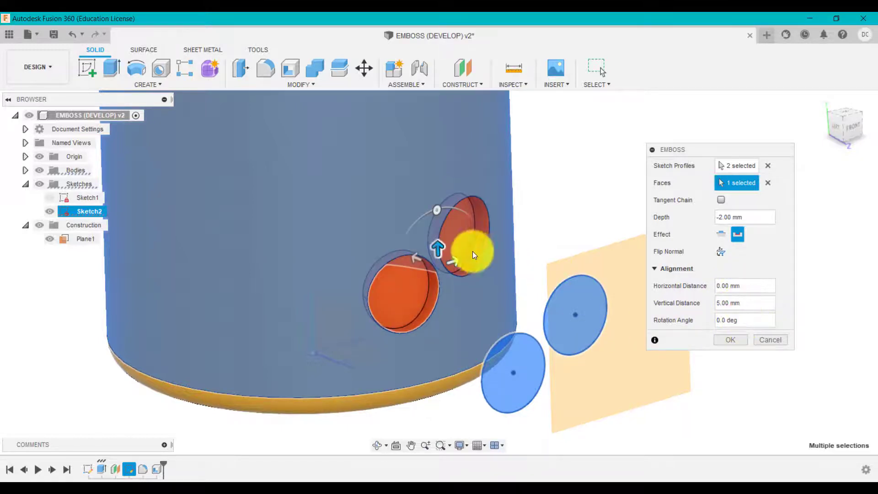
drag(476, 254, 462, 213)
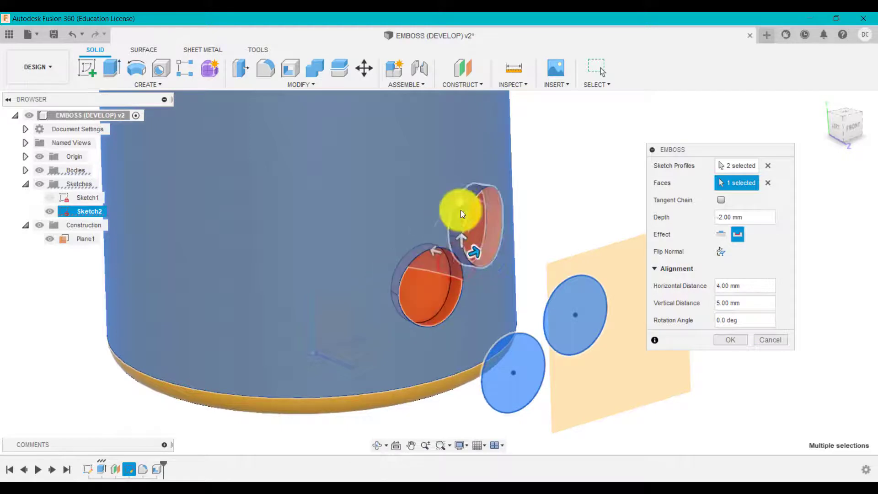
text(30)
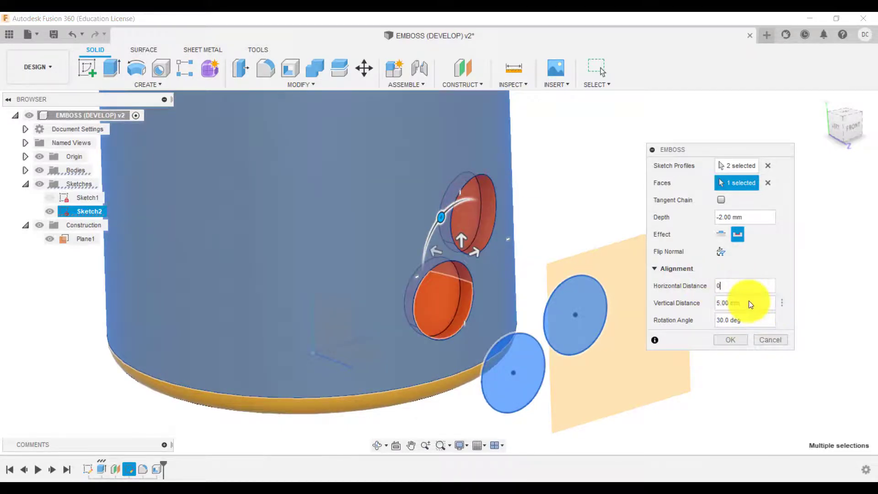
text(0)
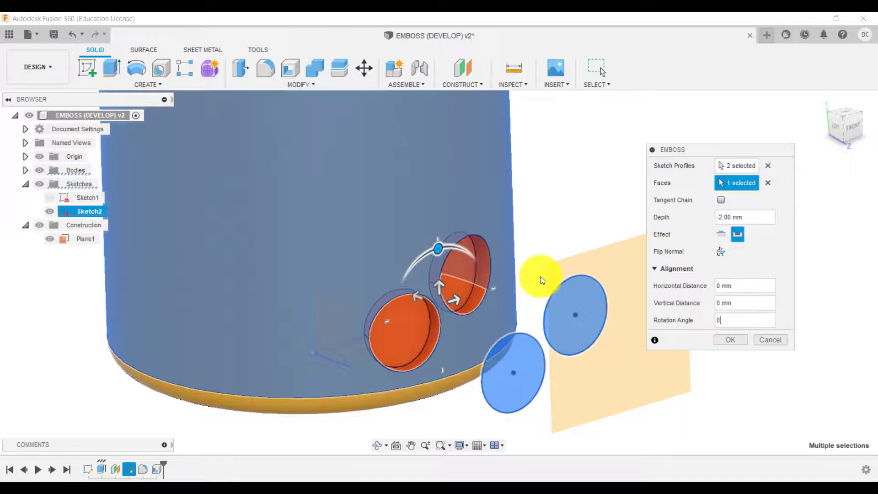
click(730, 339)
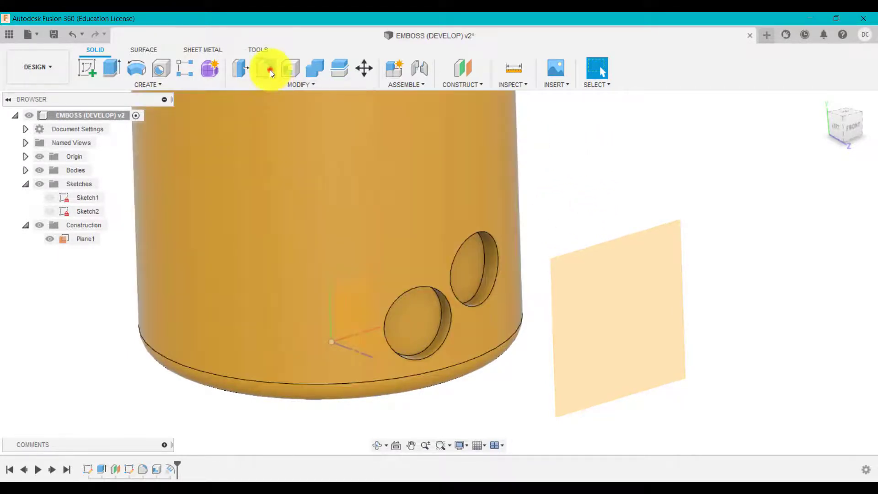
Fillet both circular recess rim edges with radius 1.
click(265, 68)
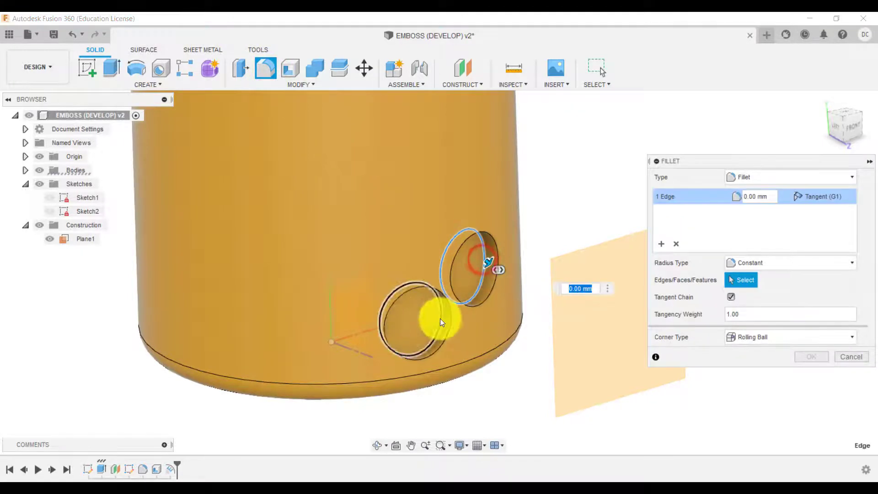
click(425, 322)
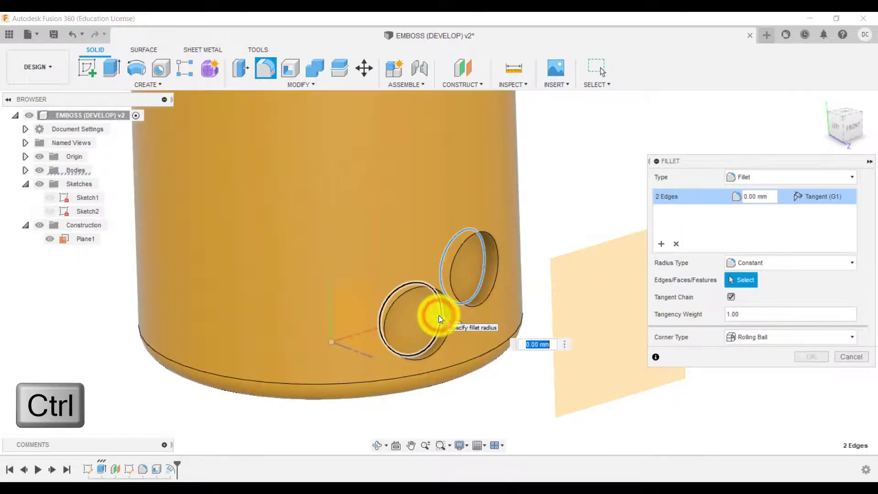
text(1)
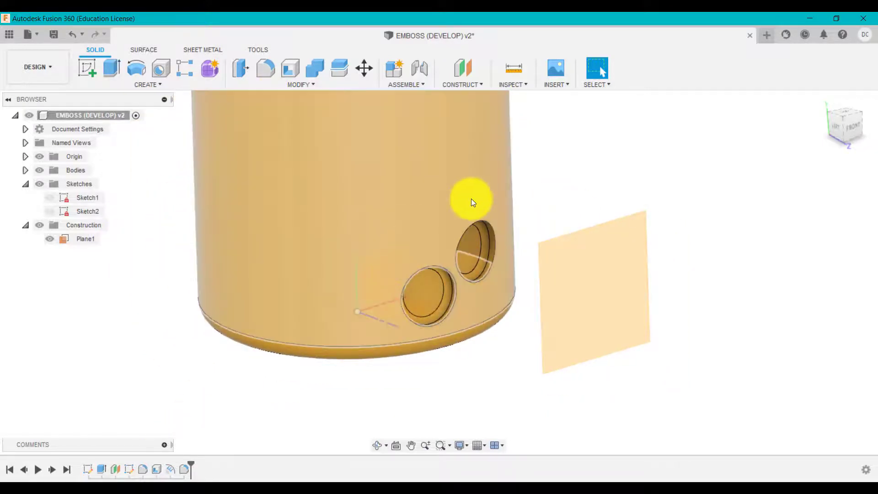
mouse_move(414, 118)
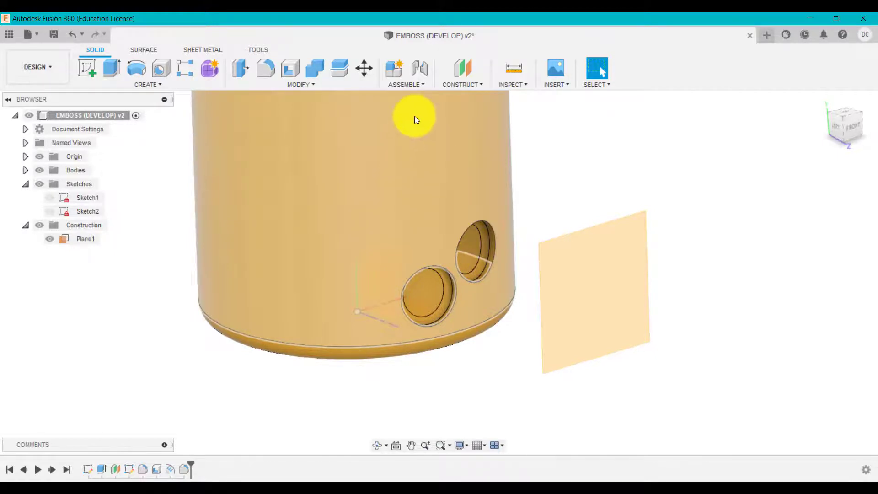
mouse_move(191, 75)
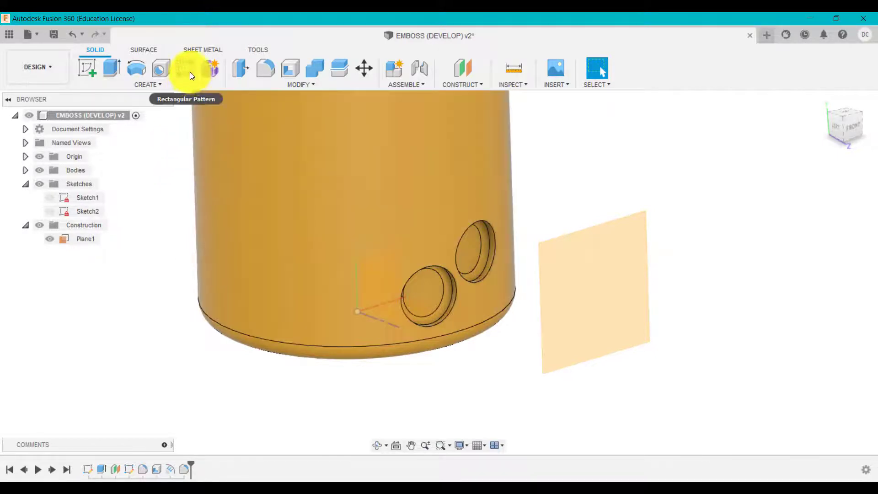
Start a Rectangular Pattern command from the Create menu.
click(190, 69)
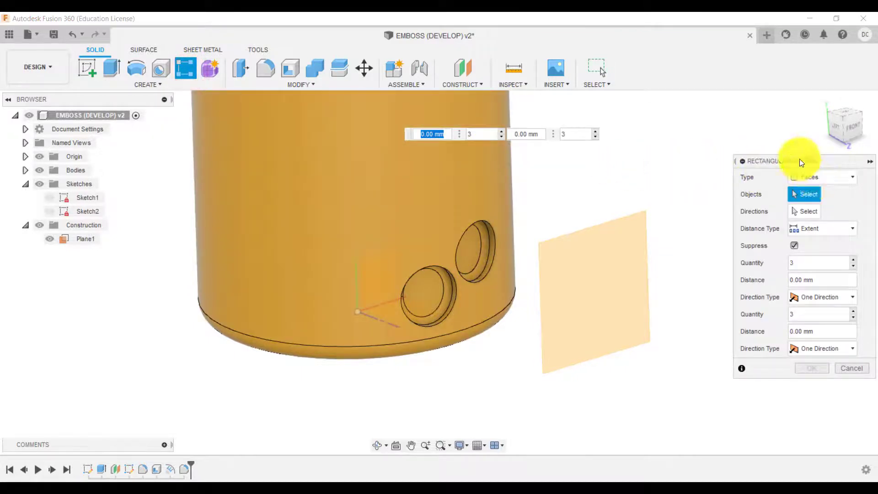
Pattern the emboss and fillet features one-directionally, 8 copies at 11 mm up the cylinder.
click(821, 177)
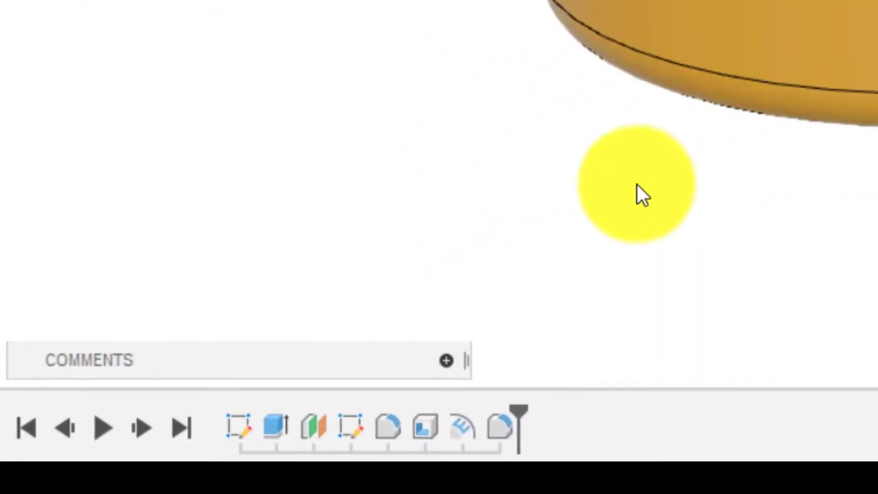
mouse_move(462, 429)
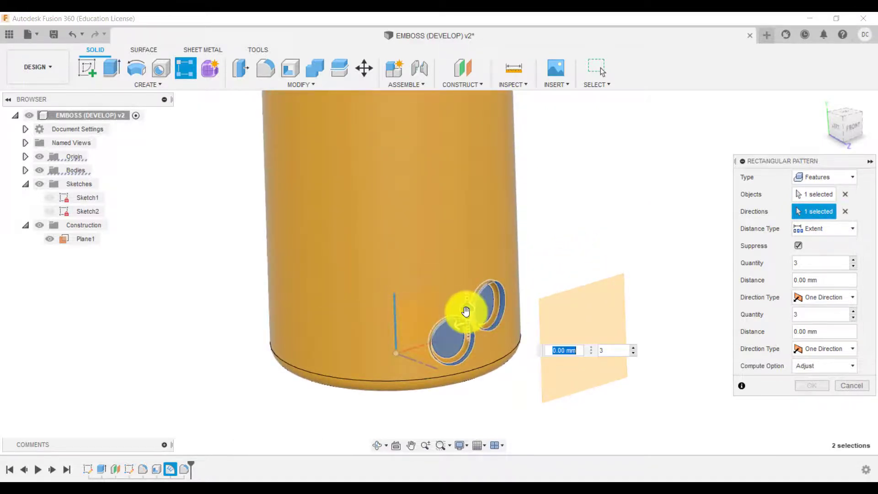
drag(465, 311, 464, 170)
text(11)
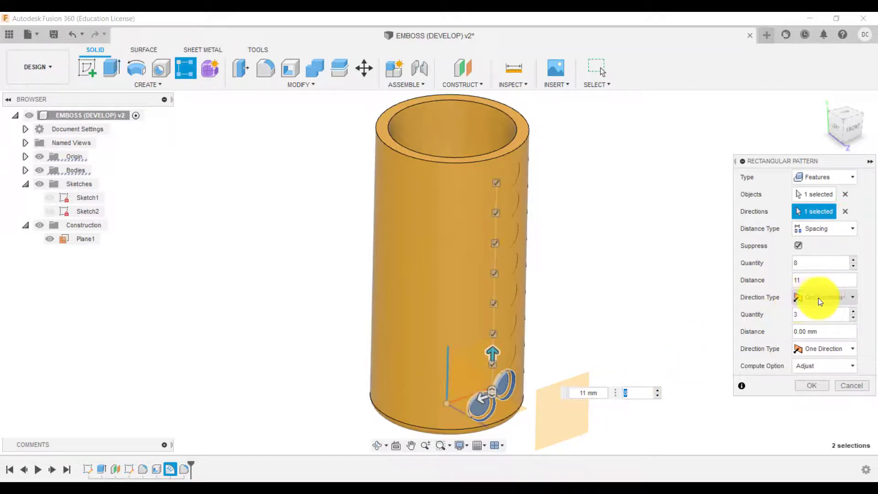
click(823, 296)
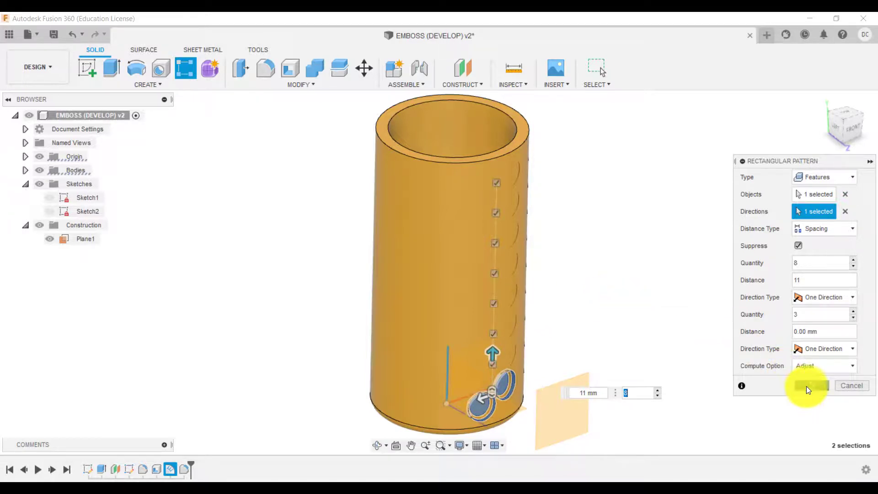
click(811, 385)
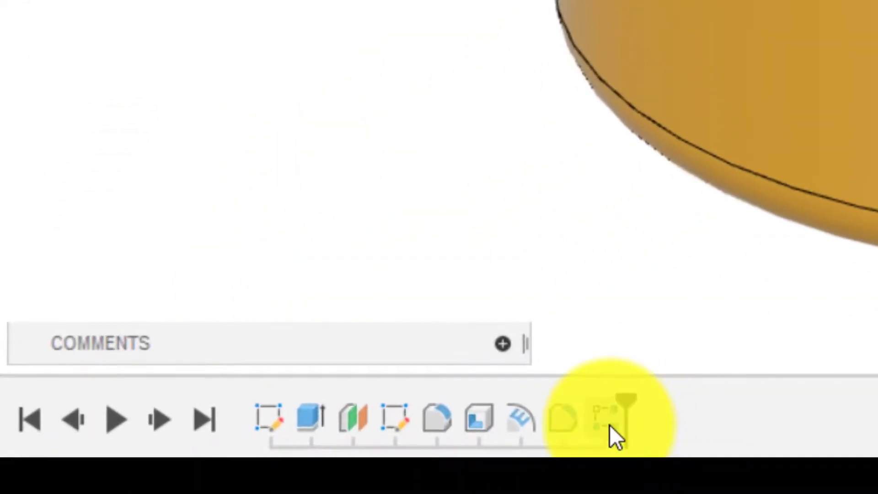
Edit the rectangular pattern to include both recess and fillet, keeping 8 copies at 11 mm.
click(602, 417)
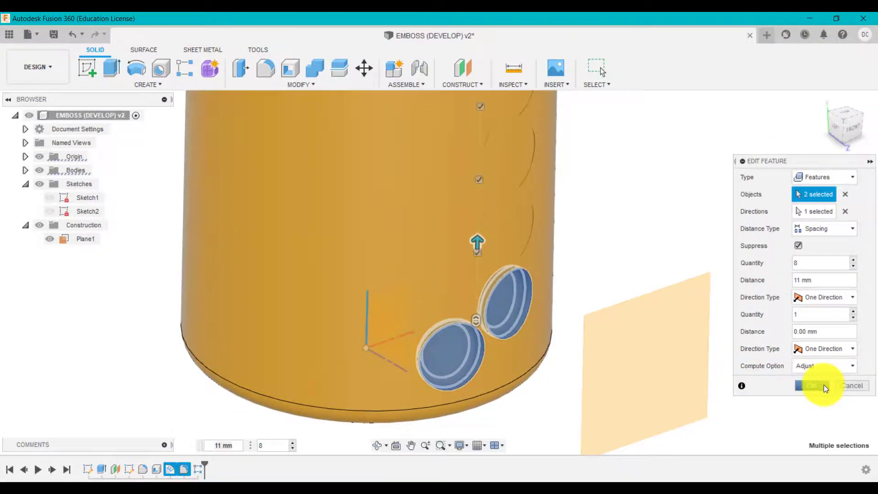
click(813, 385)
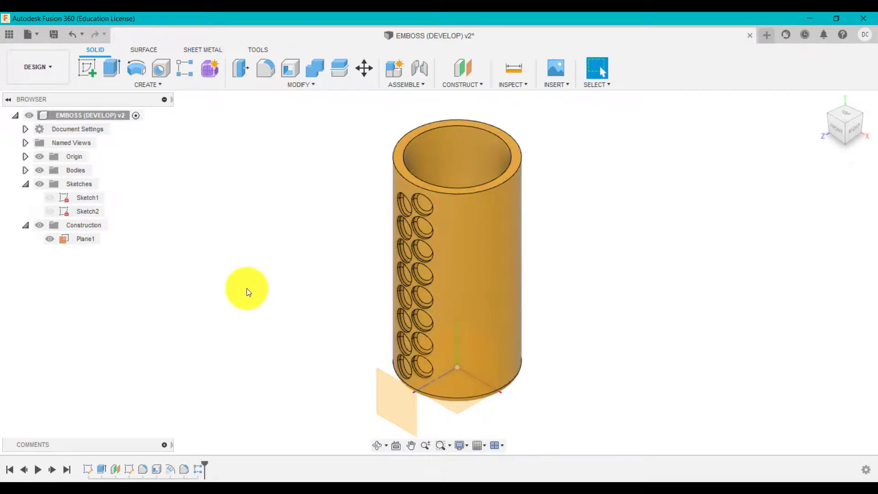
mouse_move(566, 240)
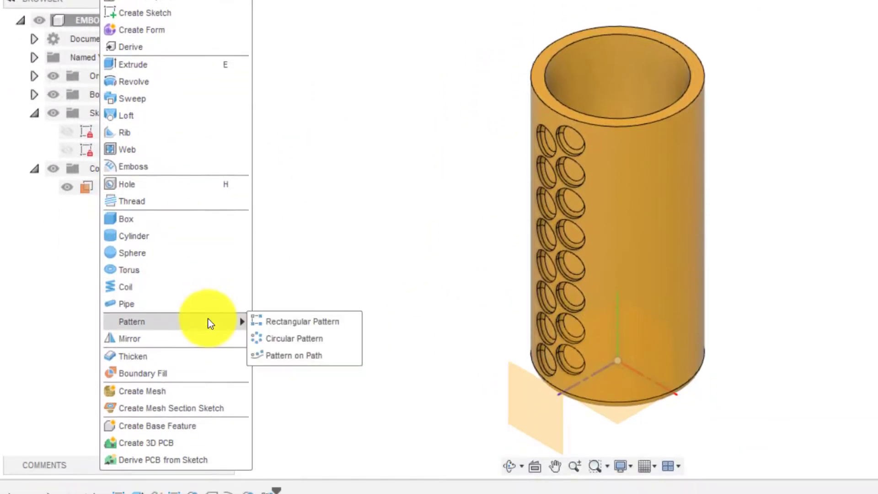
Circular-pattern the emboss and rectangular pattern features three times around the Y axis.
click(294, 338)
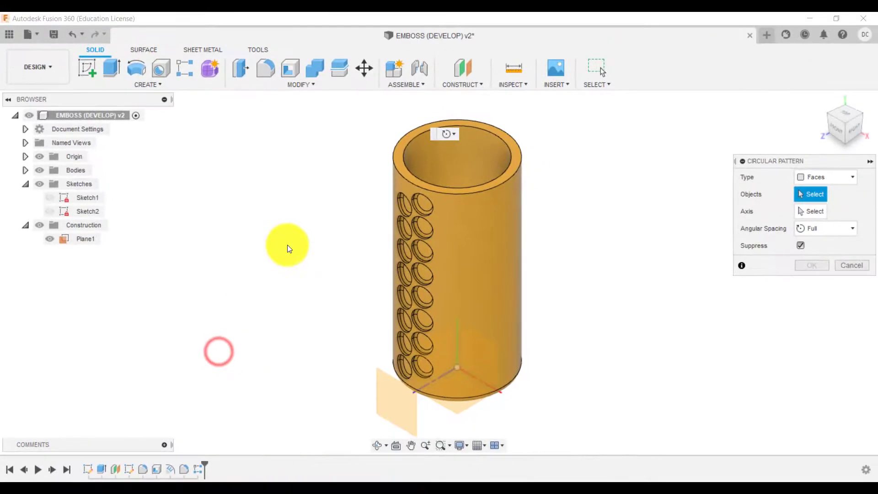
click(826, 177)
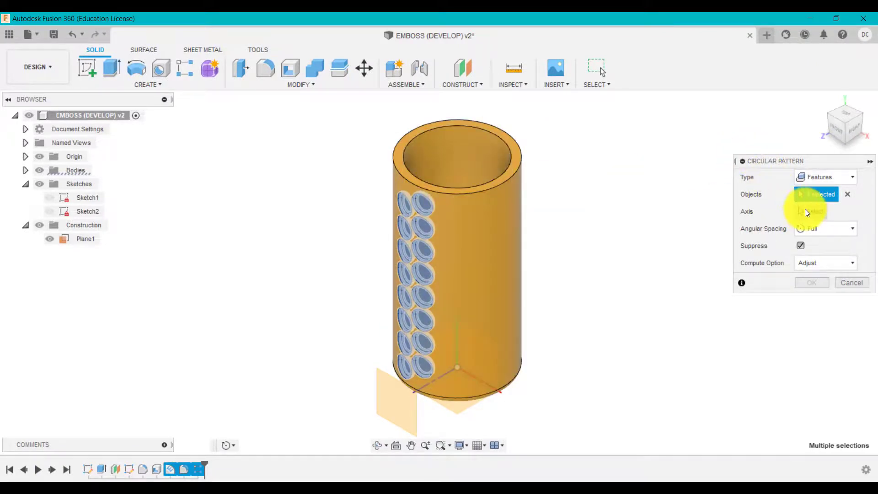
click(456, 339)
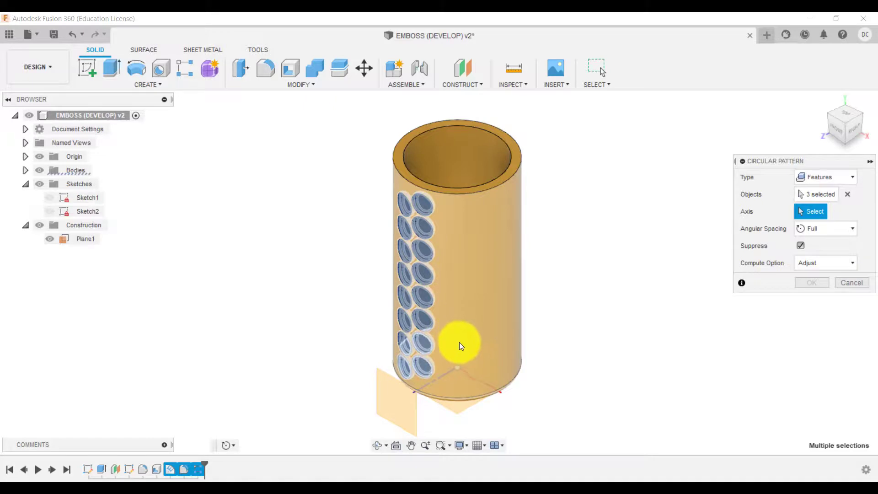
click(25, 157)
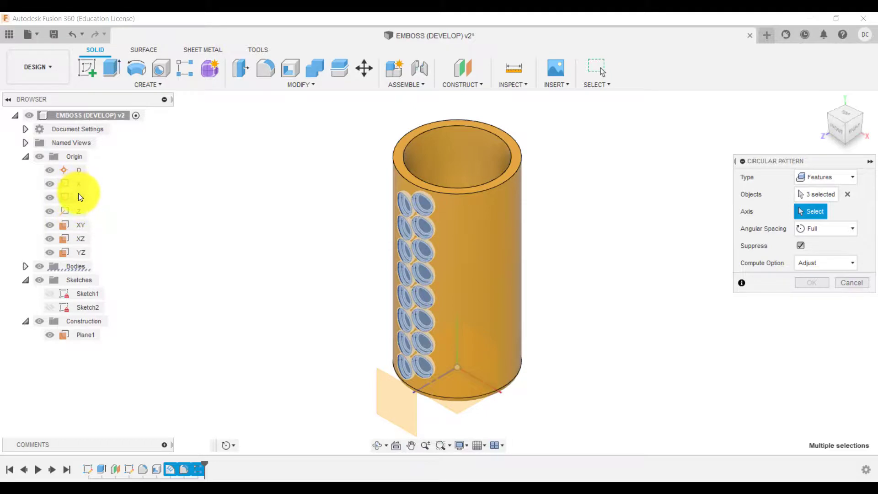
click(78, 211)
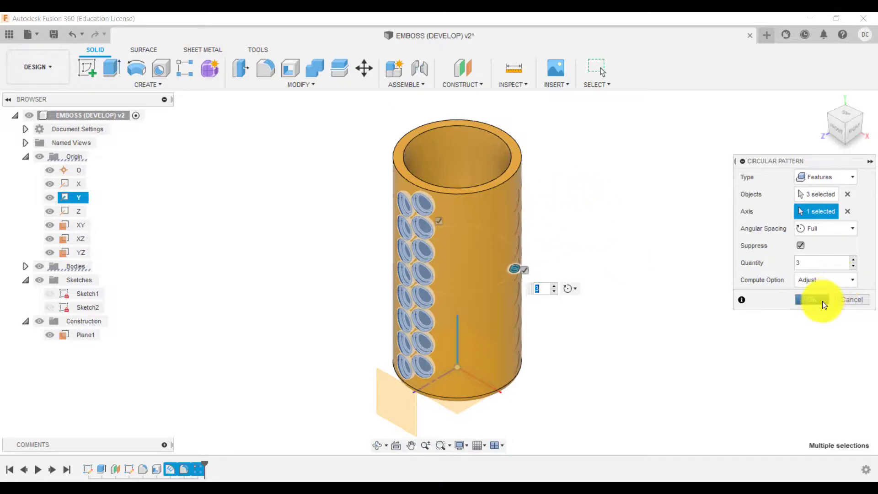
click(812, 299)
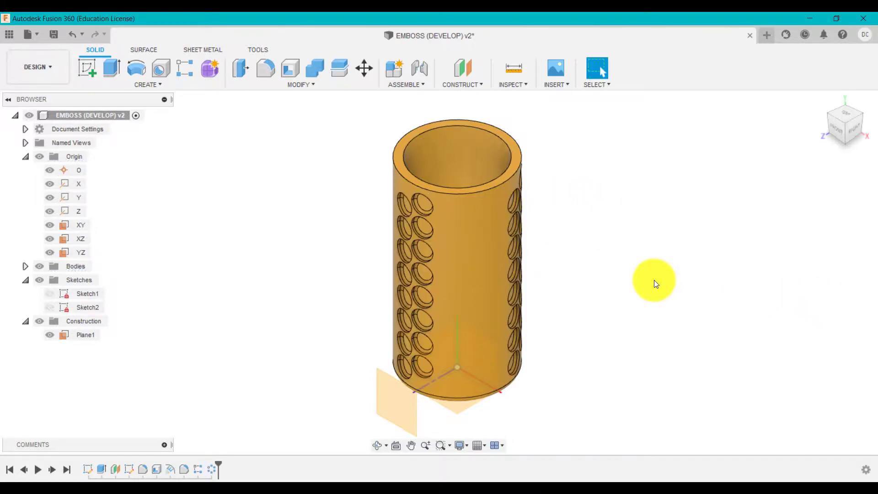
Edit the circular pattern feature to eight copies around the vertical axis.
drag(653, 283, 597, 369)
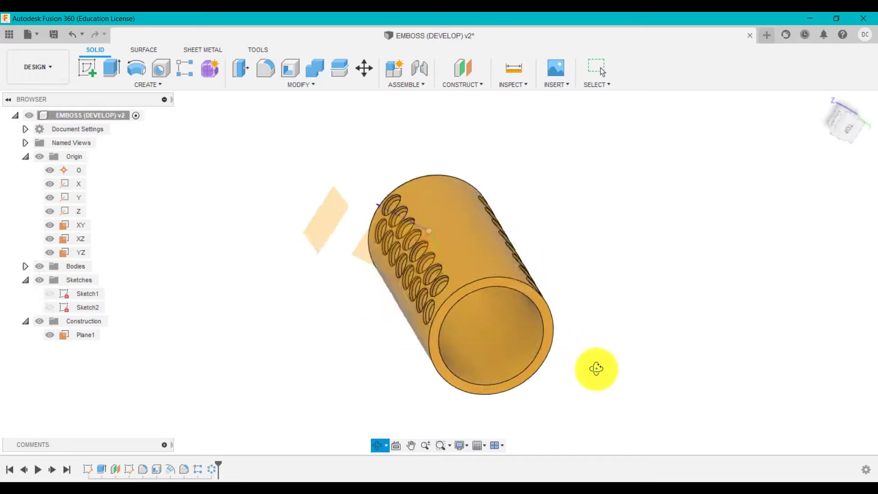
drag(596, 368, 672, 296)
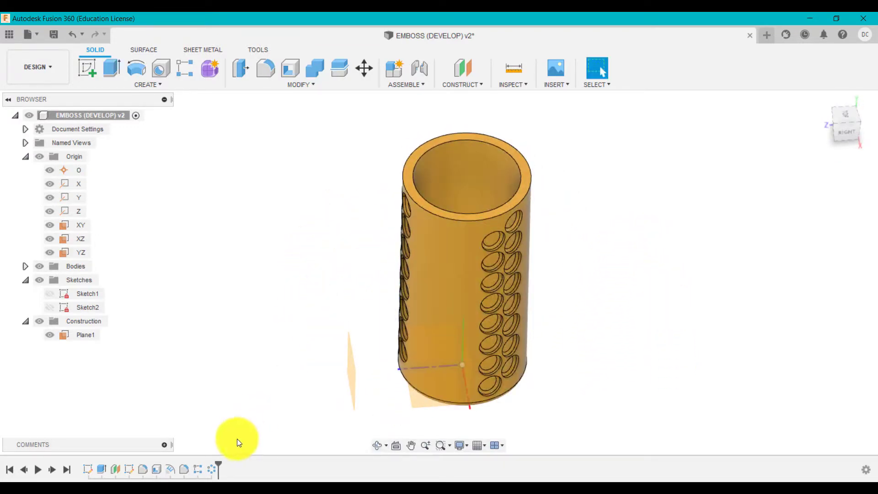
right_click(211, 469)
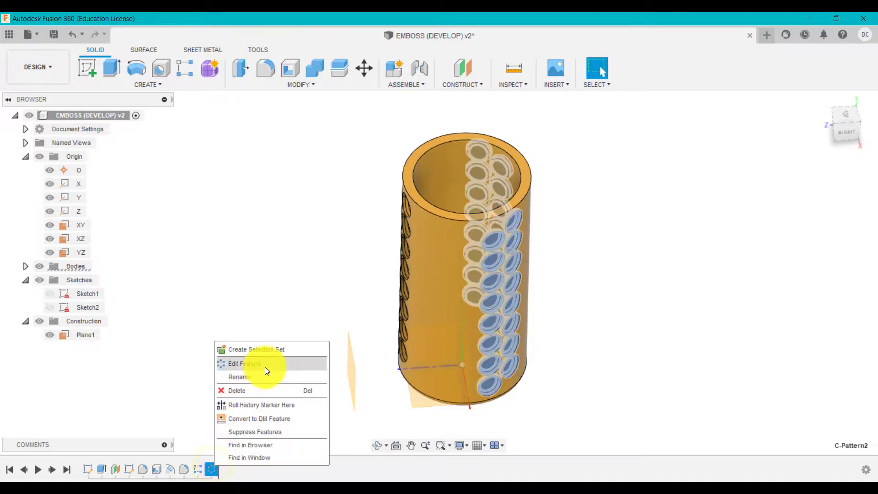
click(243, 363)
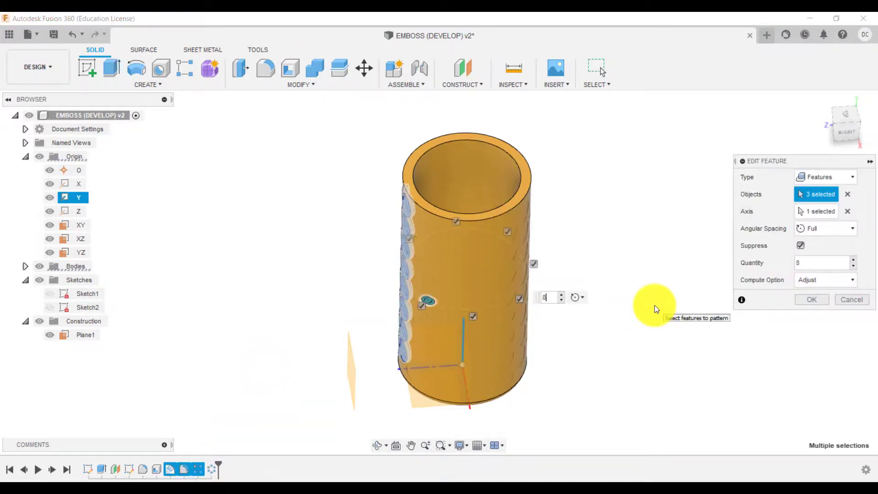
click(811, 299)
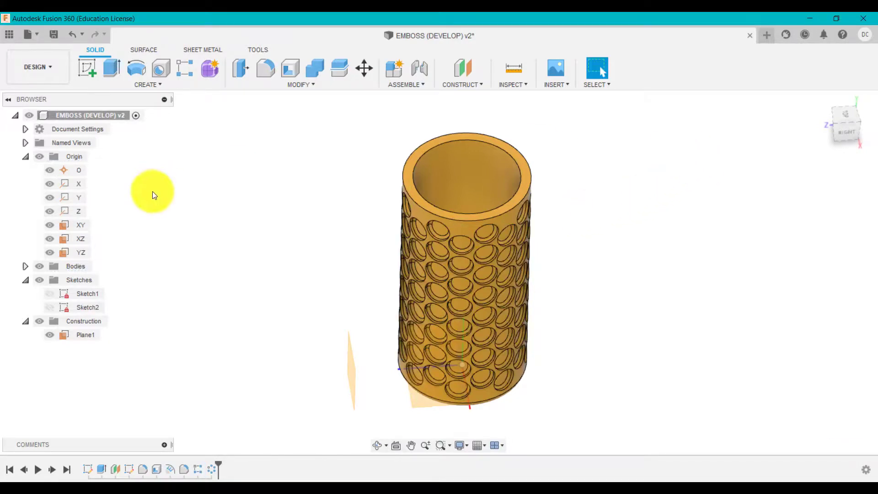
Collapse and hide the Origin folder, then orbit to inspect the dimpled cylinder.
click(25, 156)
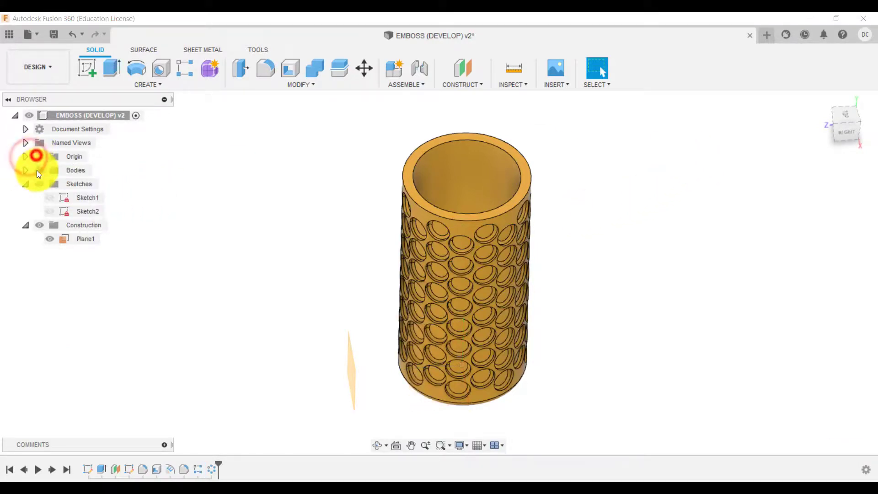
click(83, 225)
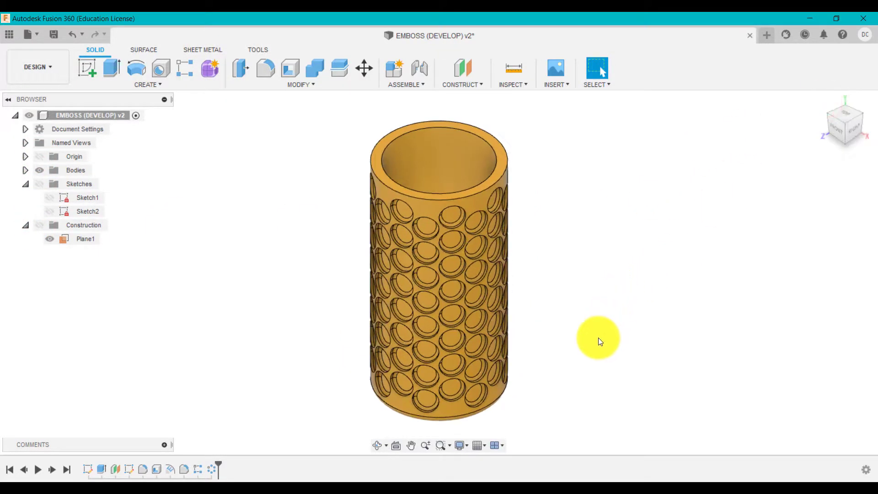
drag(597, 339, 453, 275)
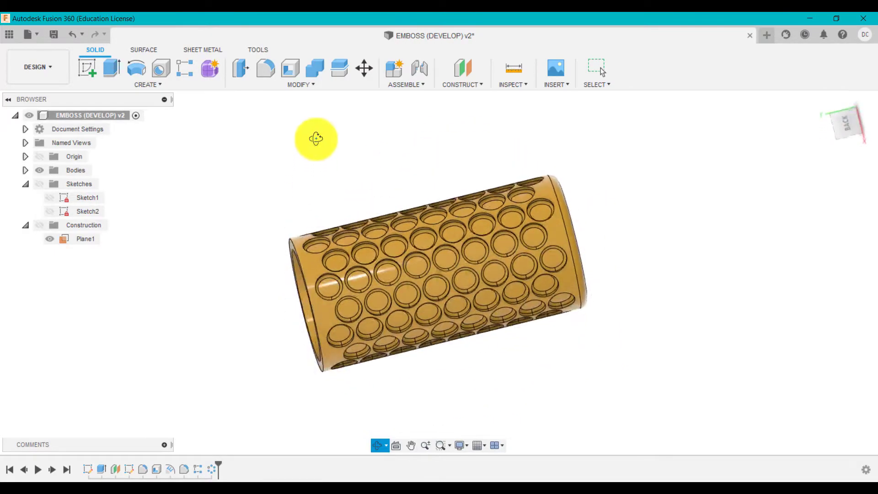
drag(316, 139, 232, 320)
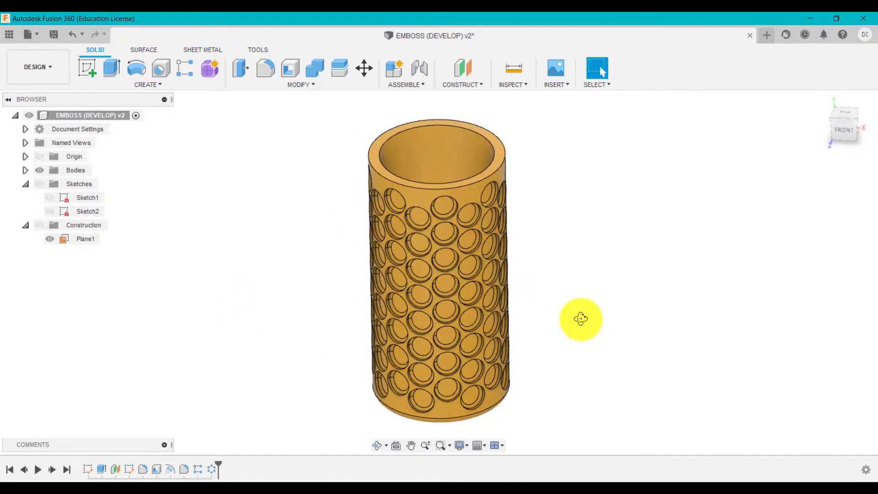
mouse_move(201, 435)
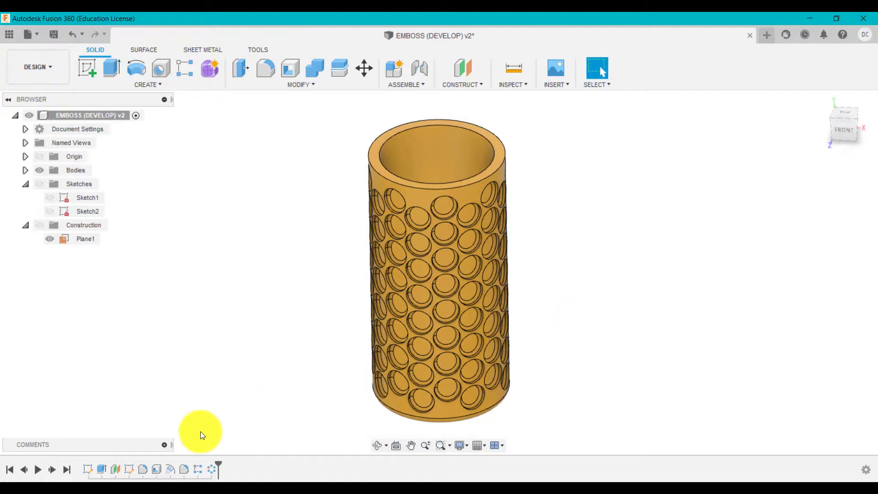
mouse_move(219, 363)
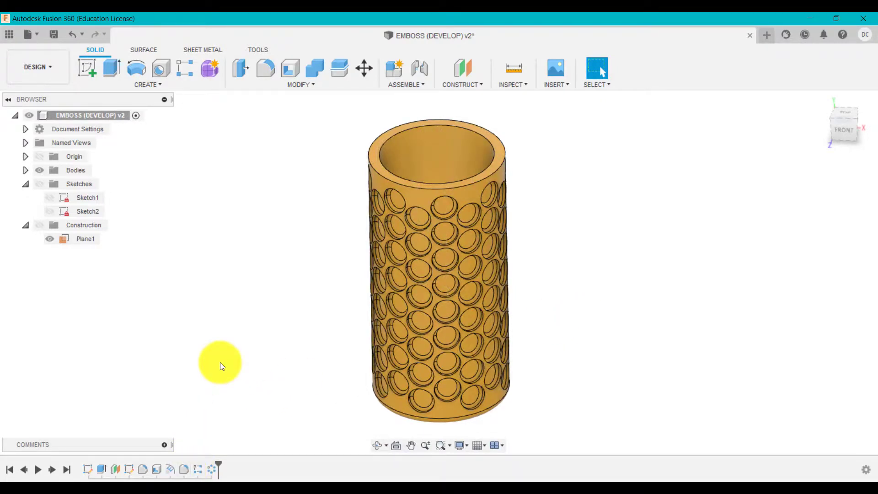
Edit the Emboss feature and switch its effect to raised bumps.
right_click(157, 469)
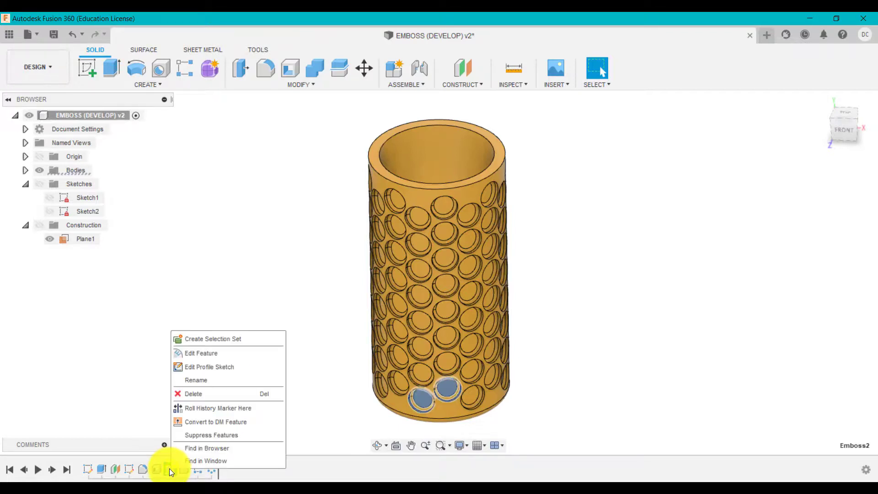
click(201, 352)
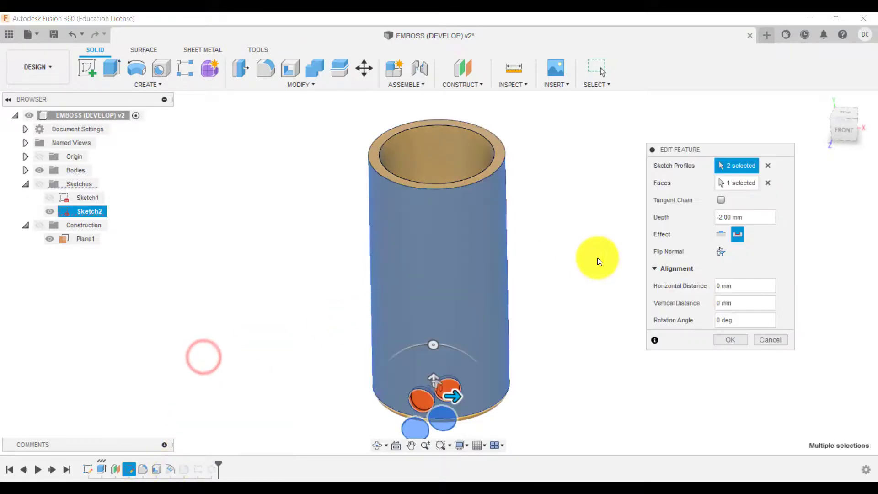
click(721, 234)
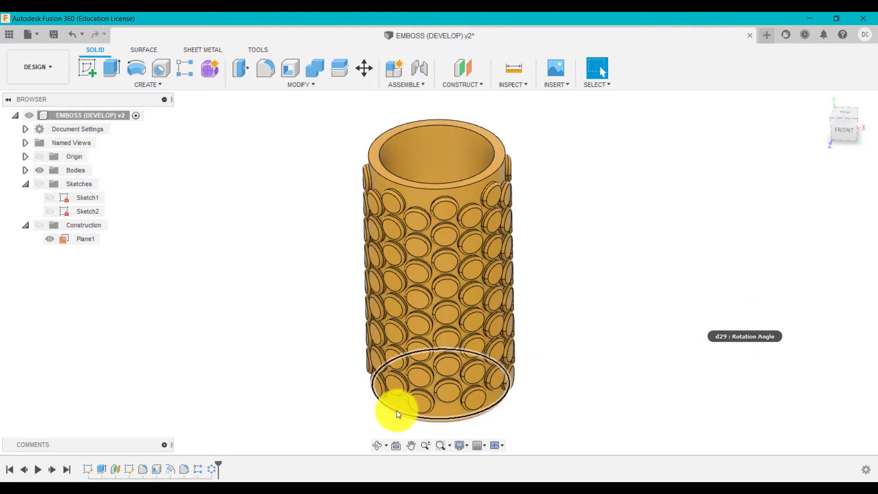
mouse_move(207, 445)
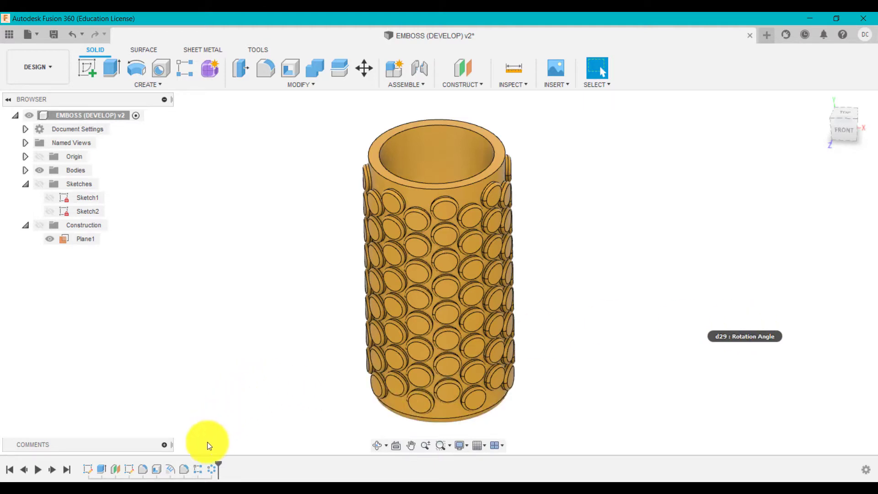